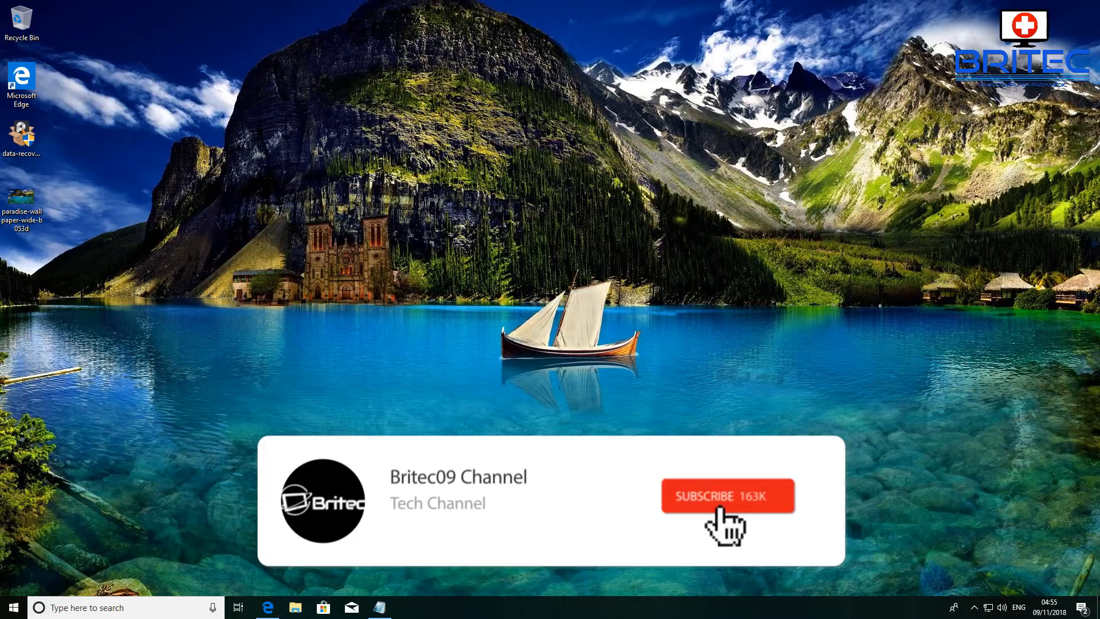
Step: Launch Microsoft Edge from the taskbar
left_click(726, 495)
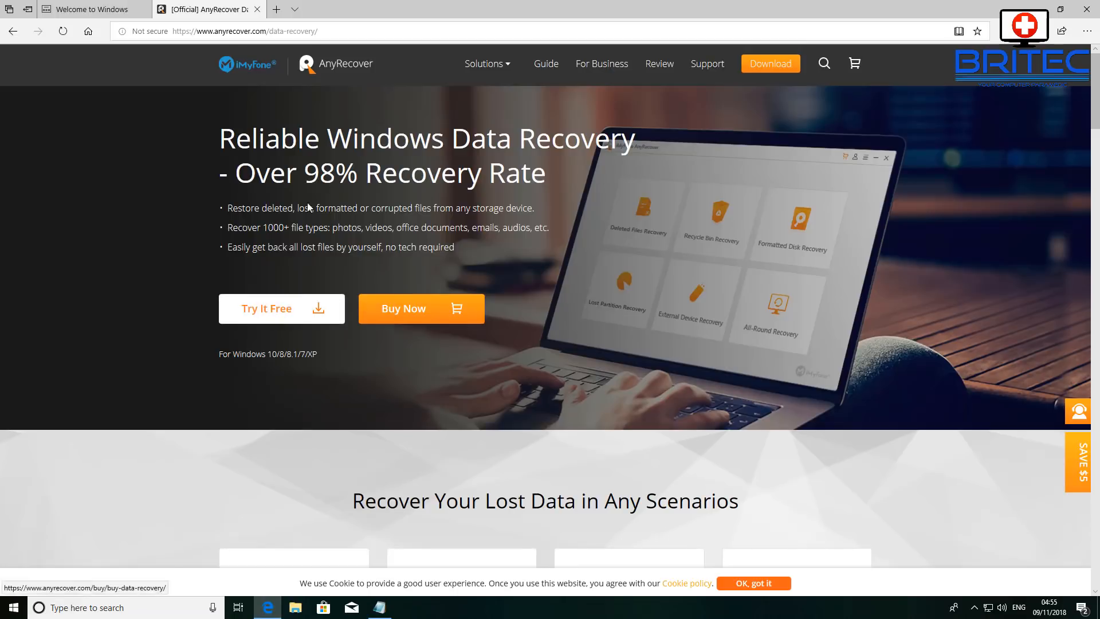
mouse_move(320, 203)
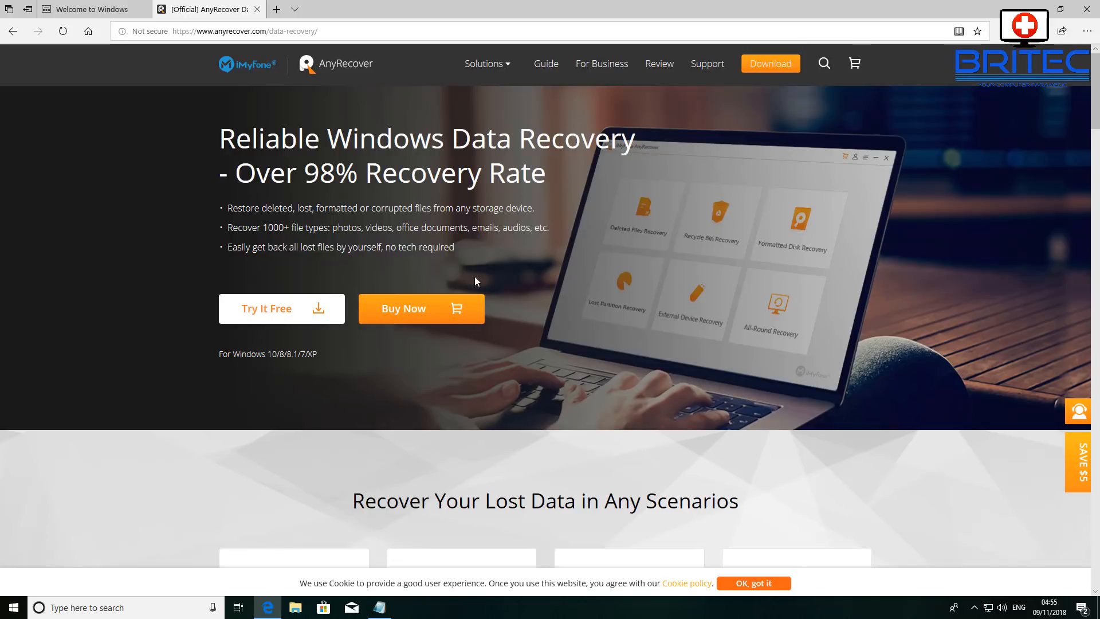
mouse_move(382, 275)
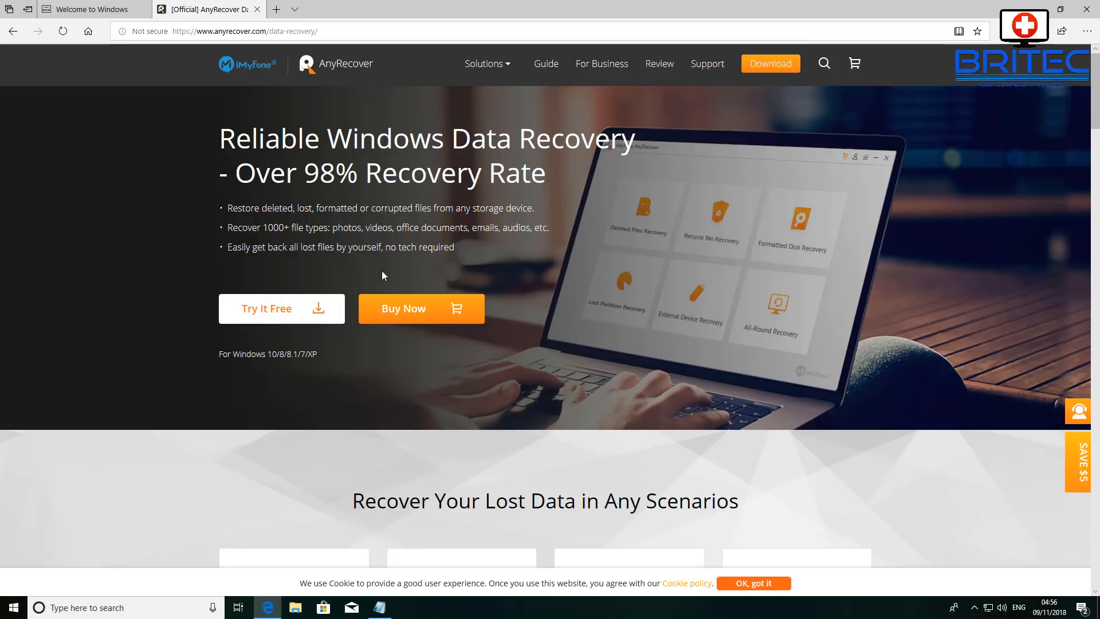
mouse_move(385, 273)
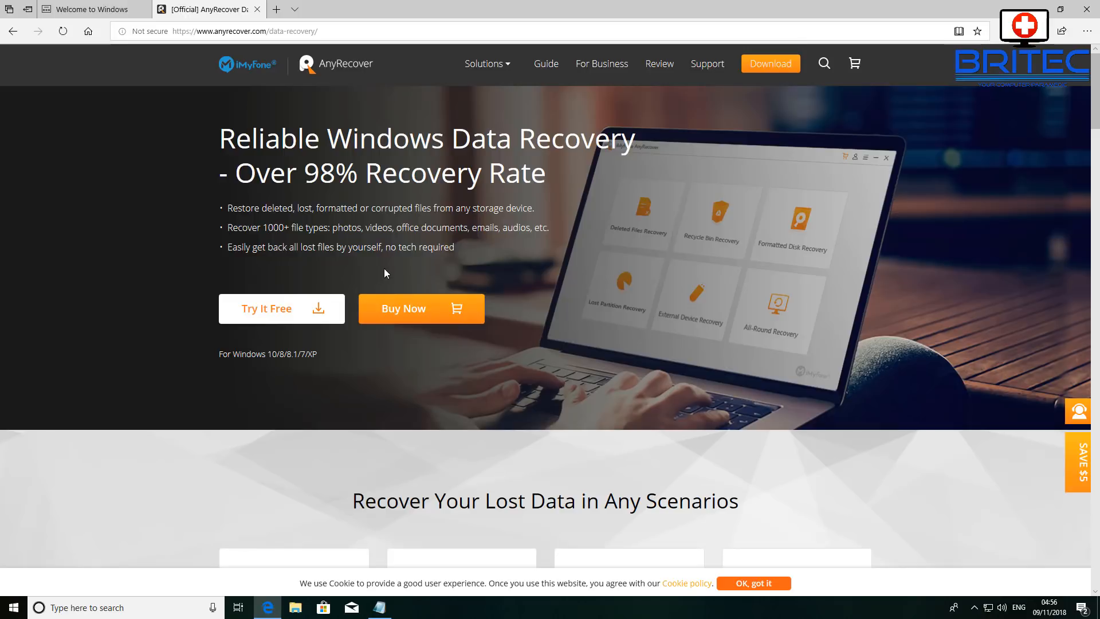
Step: Scroll down the AnyRecover download page to review it
scroll("down", 3)
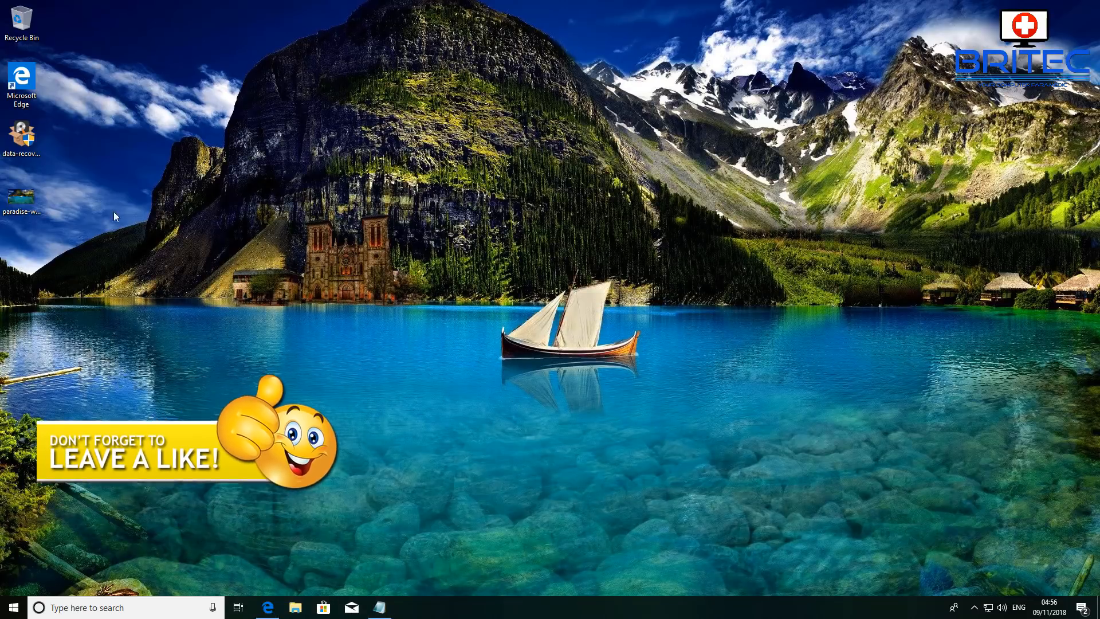
Step: Move the AnyRecover setup file to desktop centre, run it, and approve the UAC prompt
left_click_drag(21, 134, 543, 197)
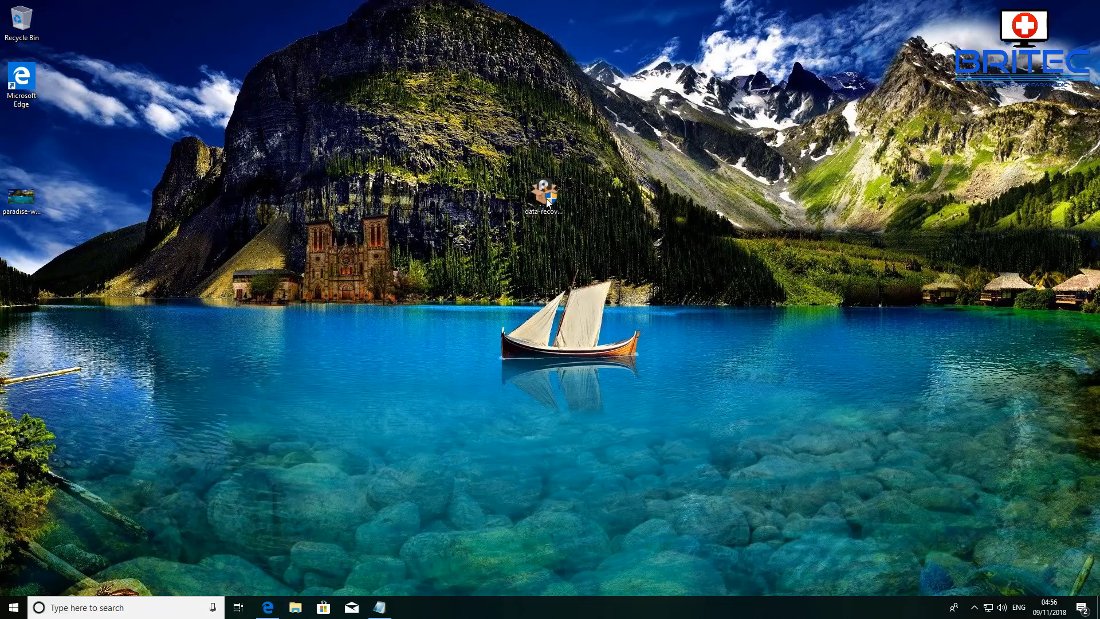
double_click(543, 195)
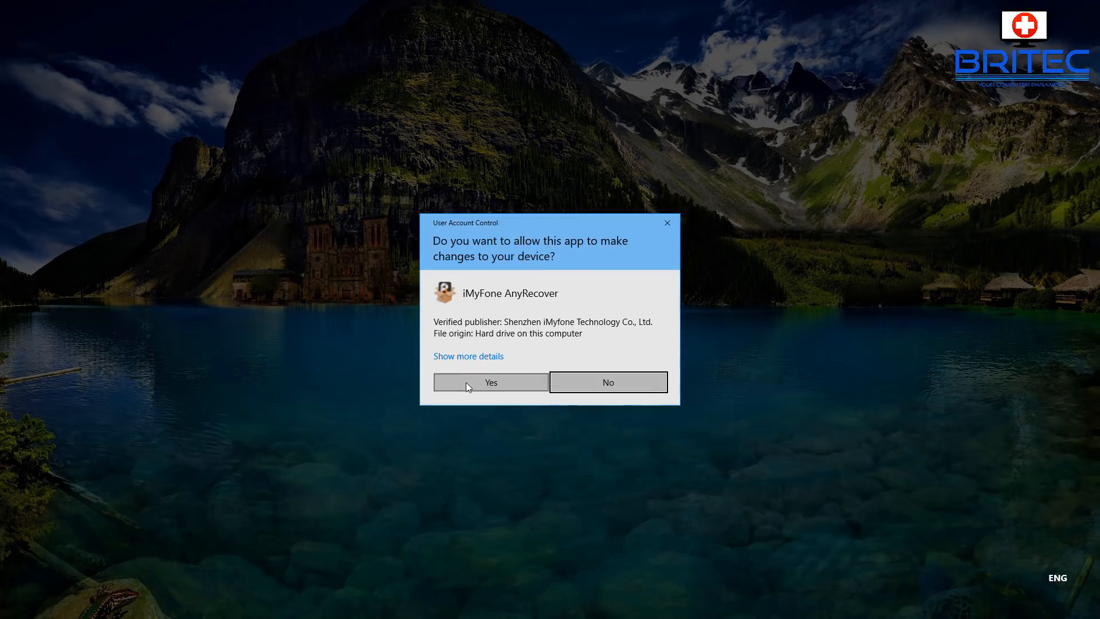
left_click(490, 382)
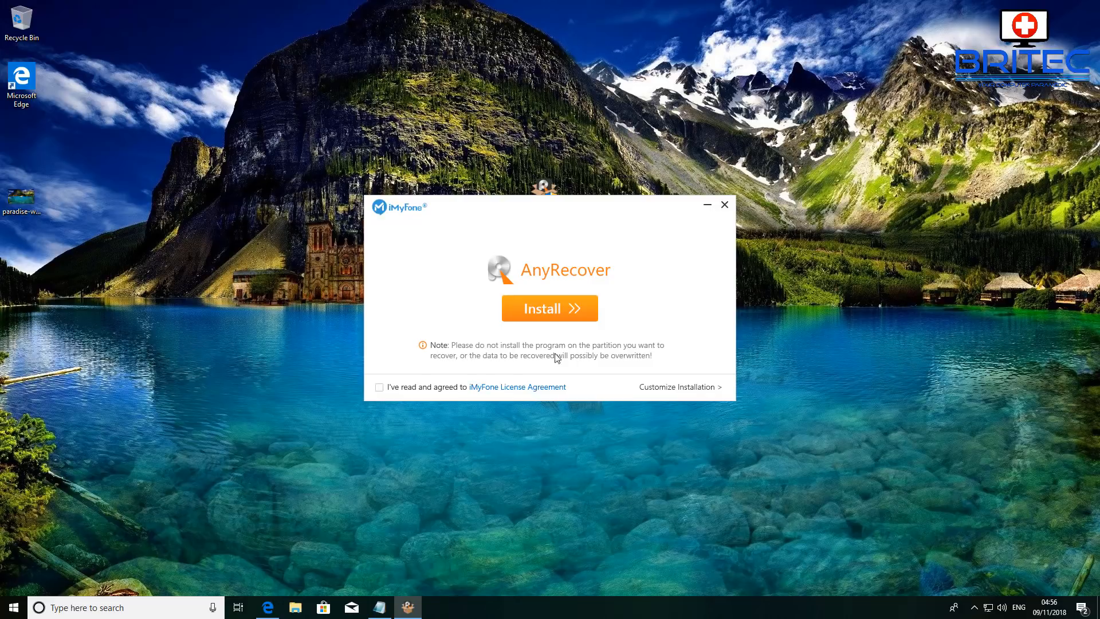
mouse_move(438, 353)
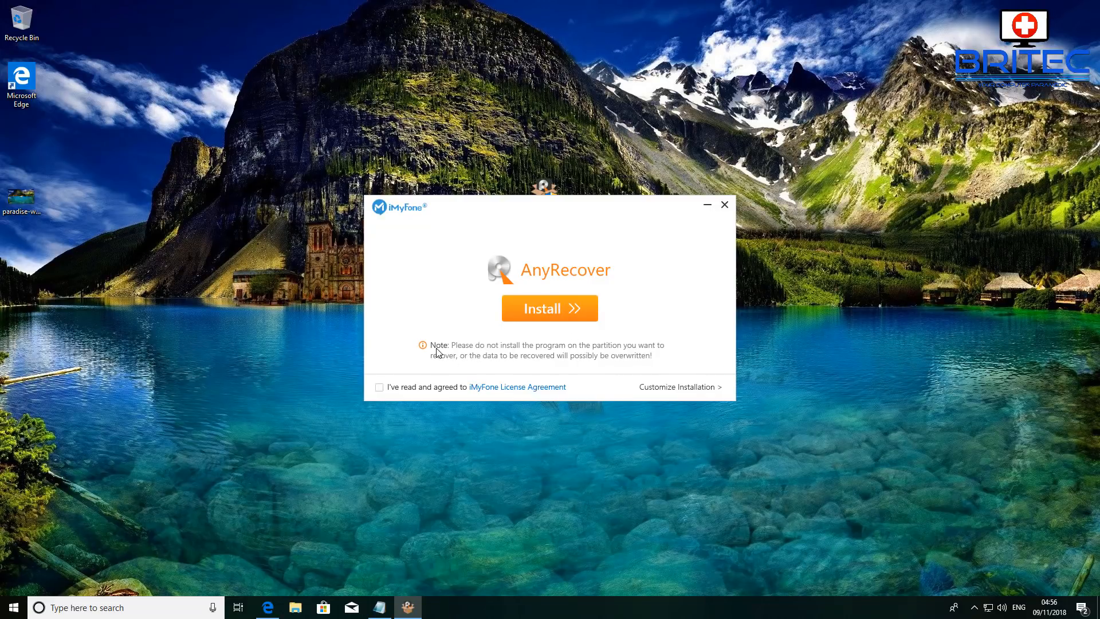
mouse_move(540, 356)
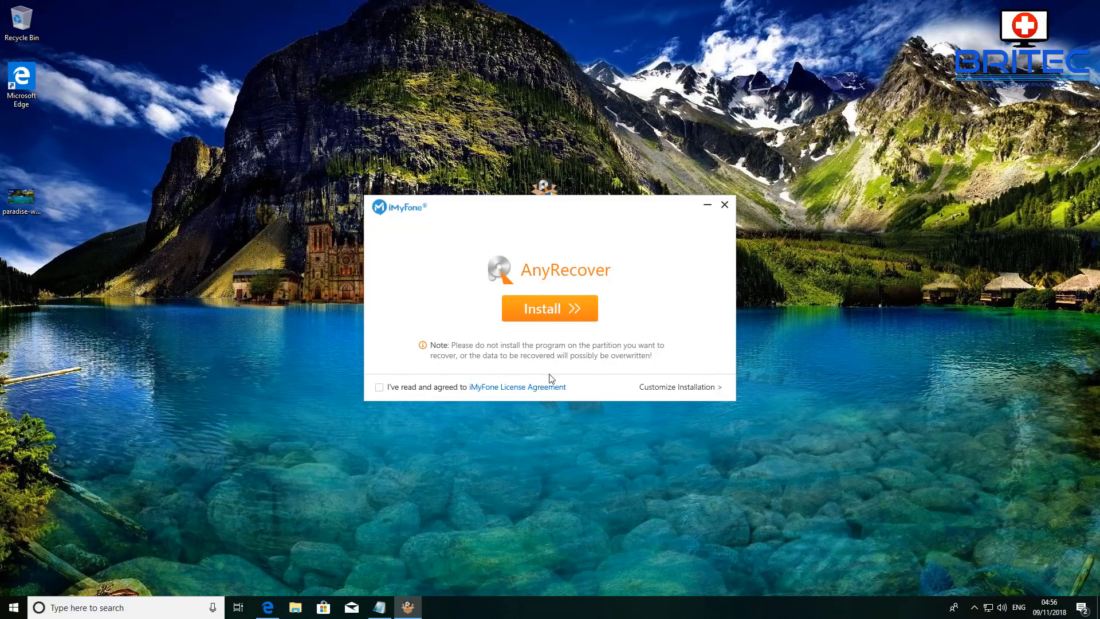
mouse_move(344, 438)
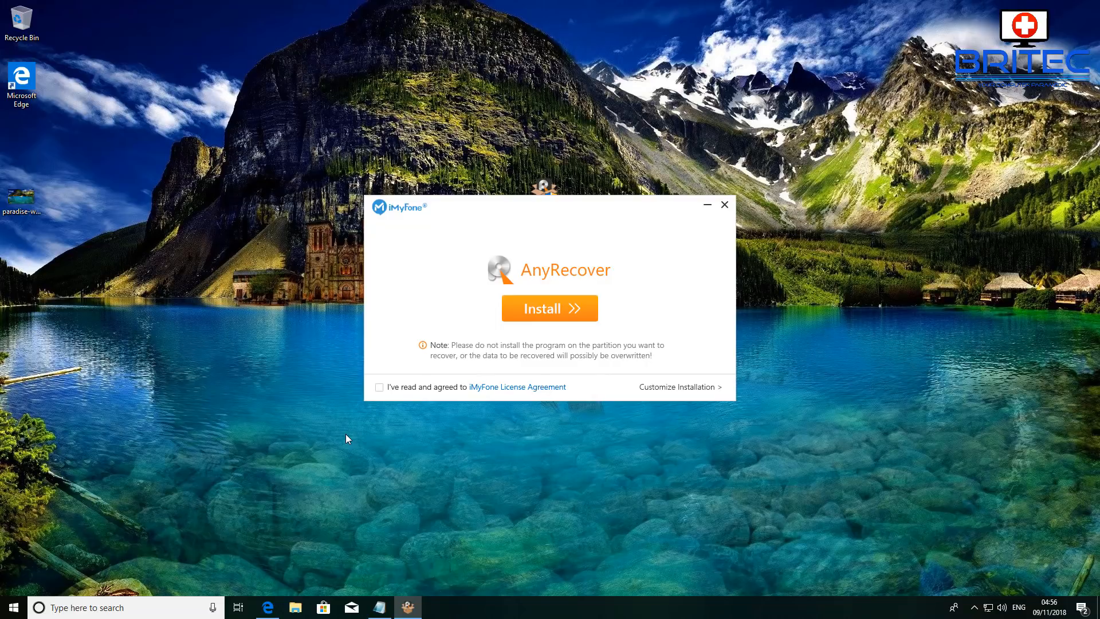
mouse_move(505, 377)
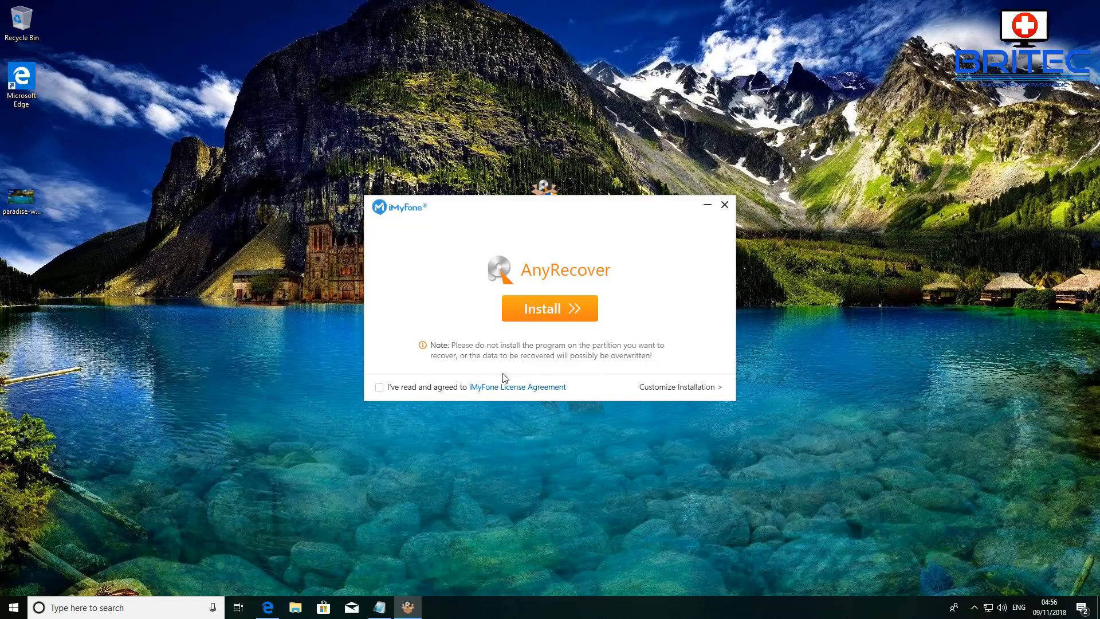
mouse_move(566, 435)
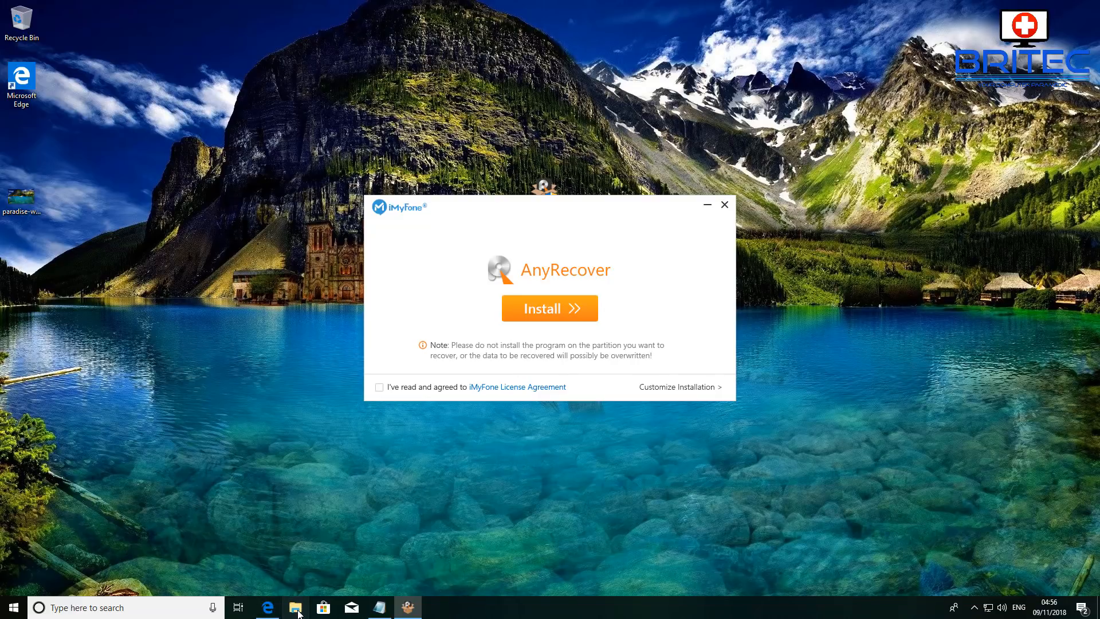
left_click(296, 608)
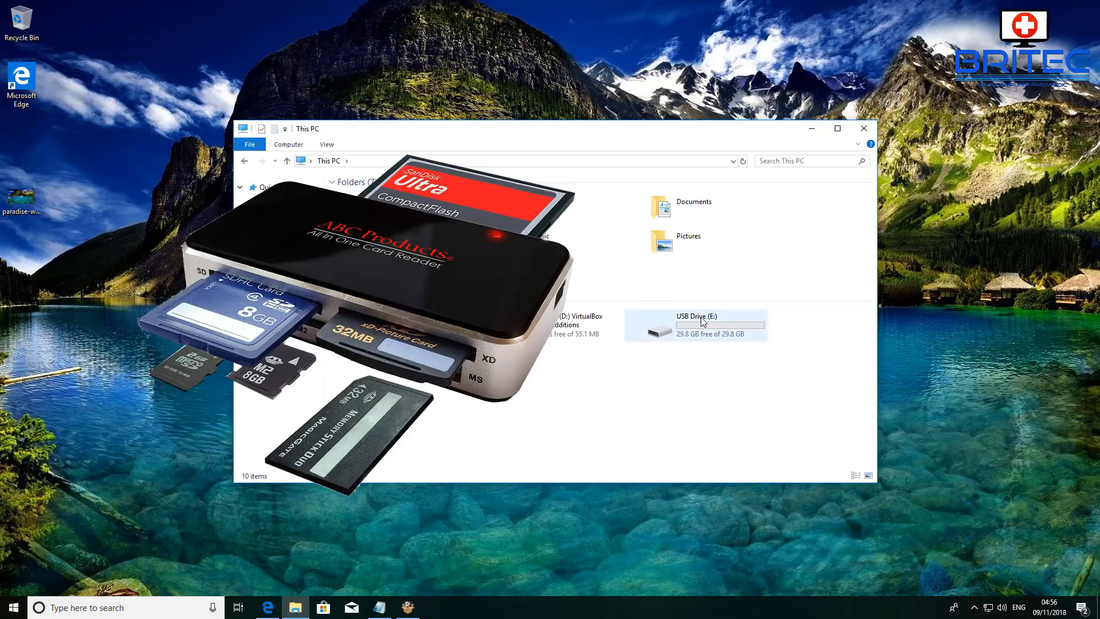
mouse_move(711, 326)
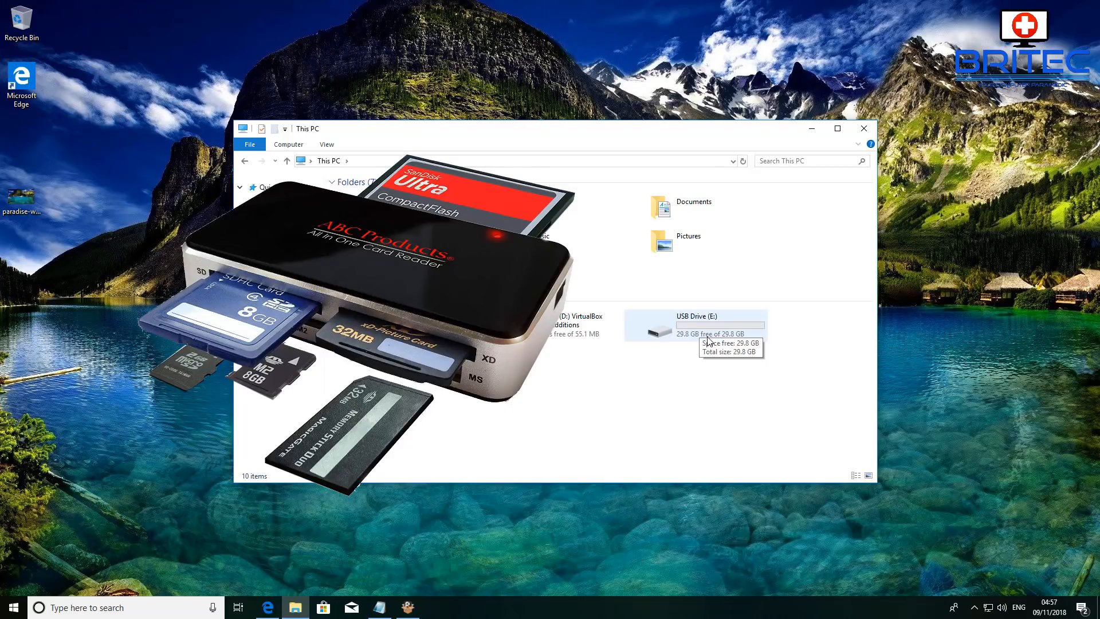
mouse_move(711, 347)
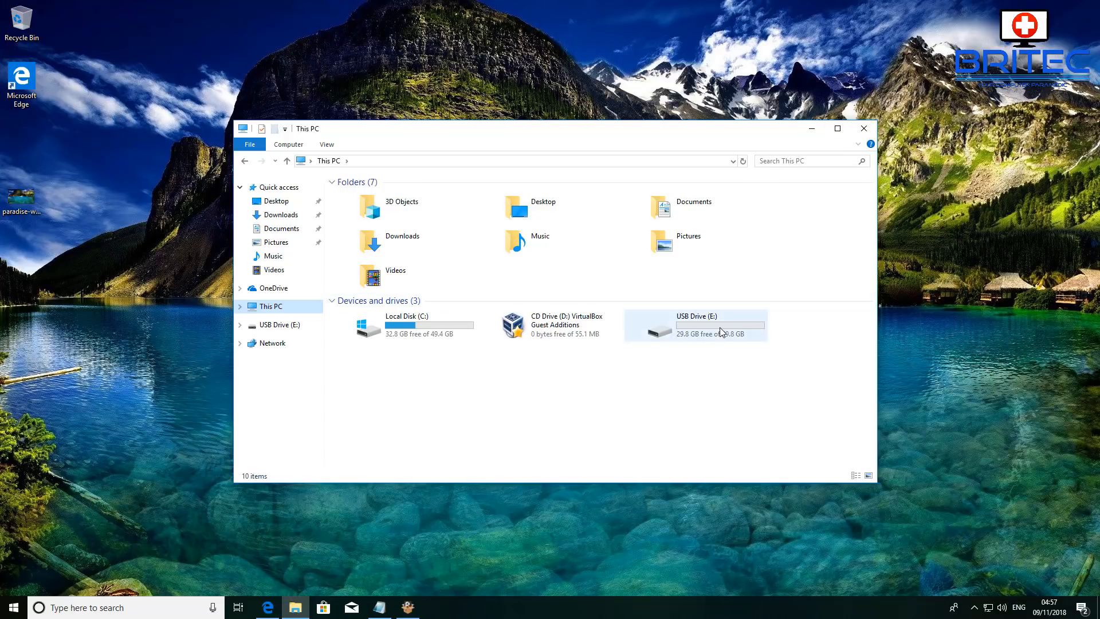
double_click(695, 324)
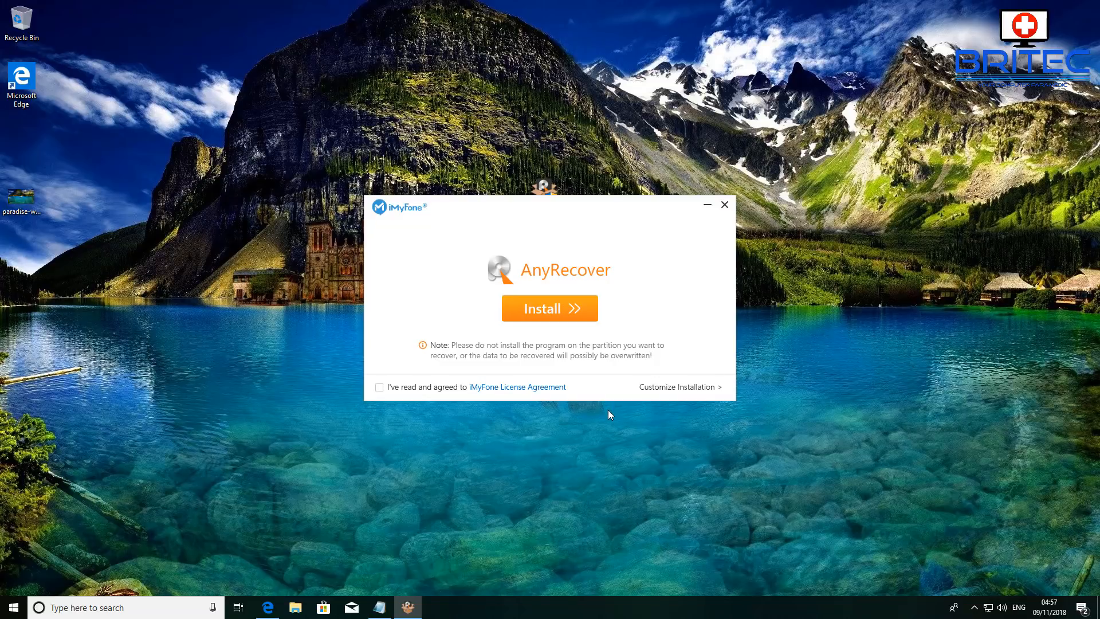
mouse_move(593, 394)
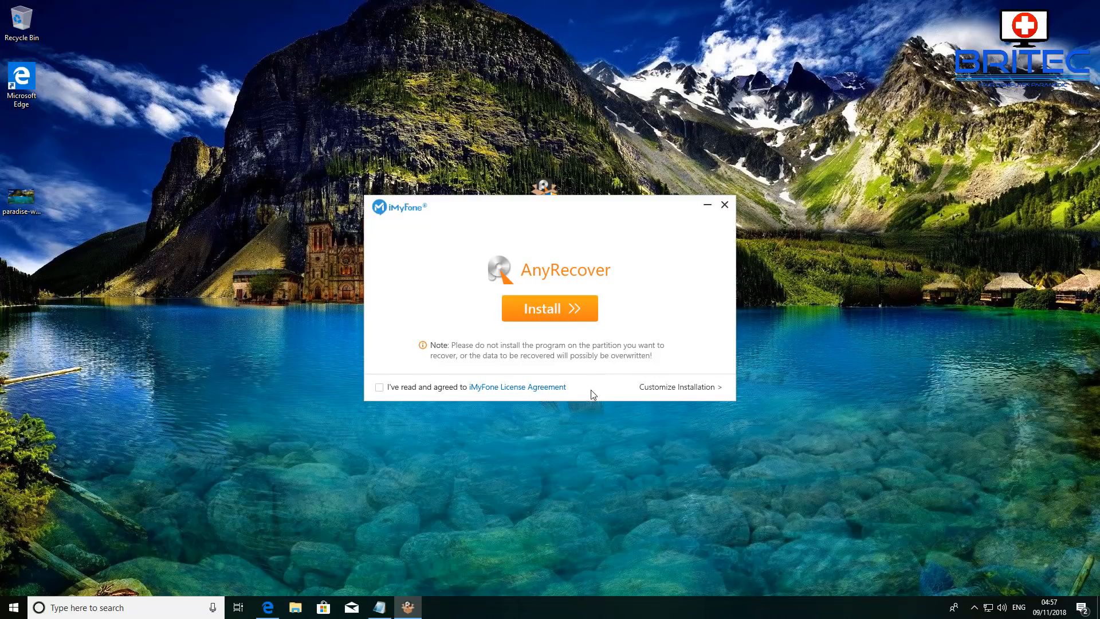
mouse_move(688, 395)
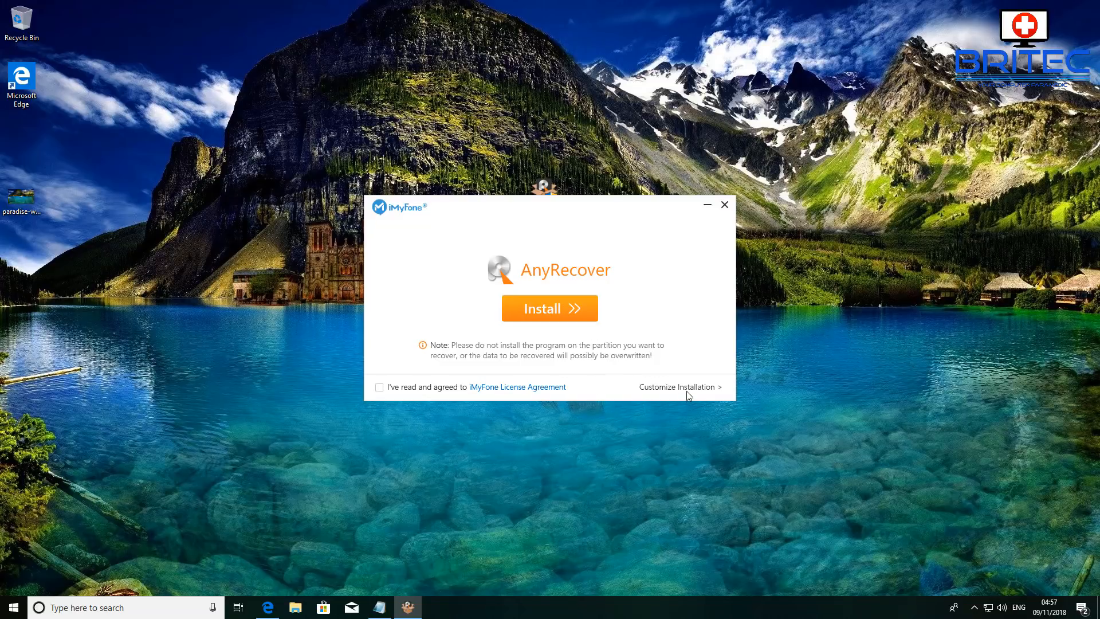
Step: Accept the iMyFone license and install AnyRecover to the default Program Files (x86) path
left_click(677, 387)
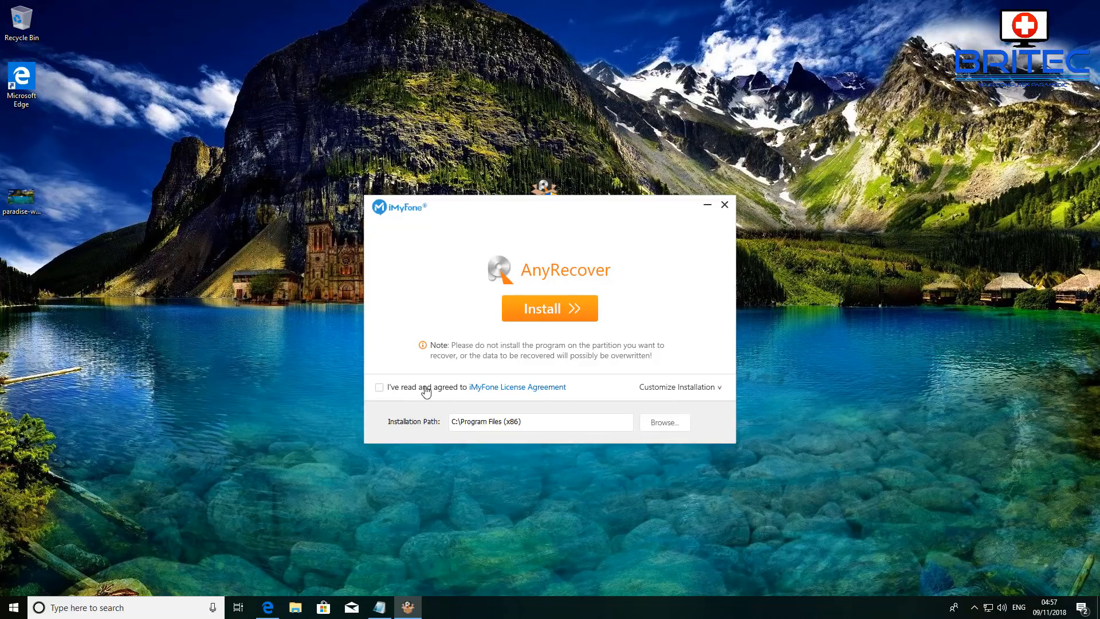
left_click(379, 387)
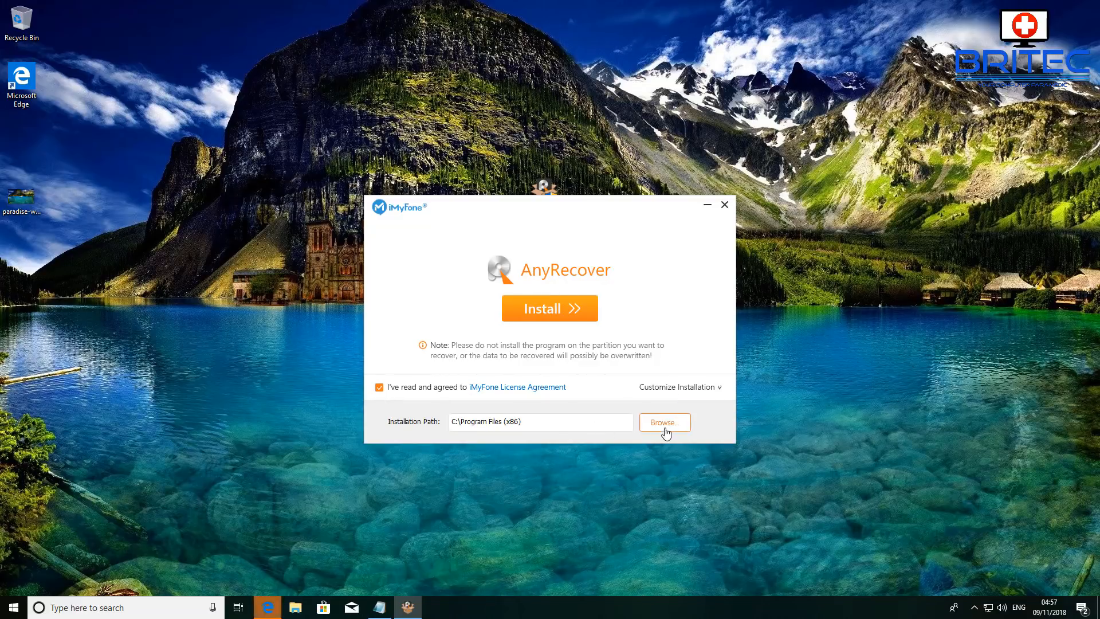
left_click(550, 308)
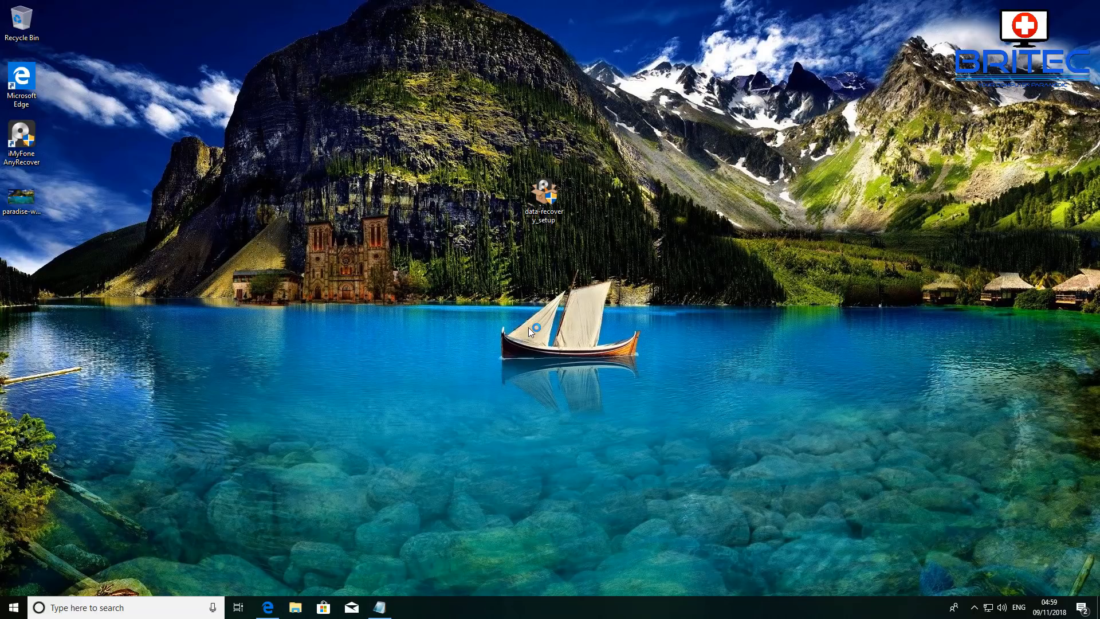
Step: Launch the newly installed AnyRecover and choose External Device Recovery
double_click(544, 193)
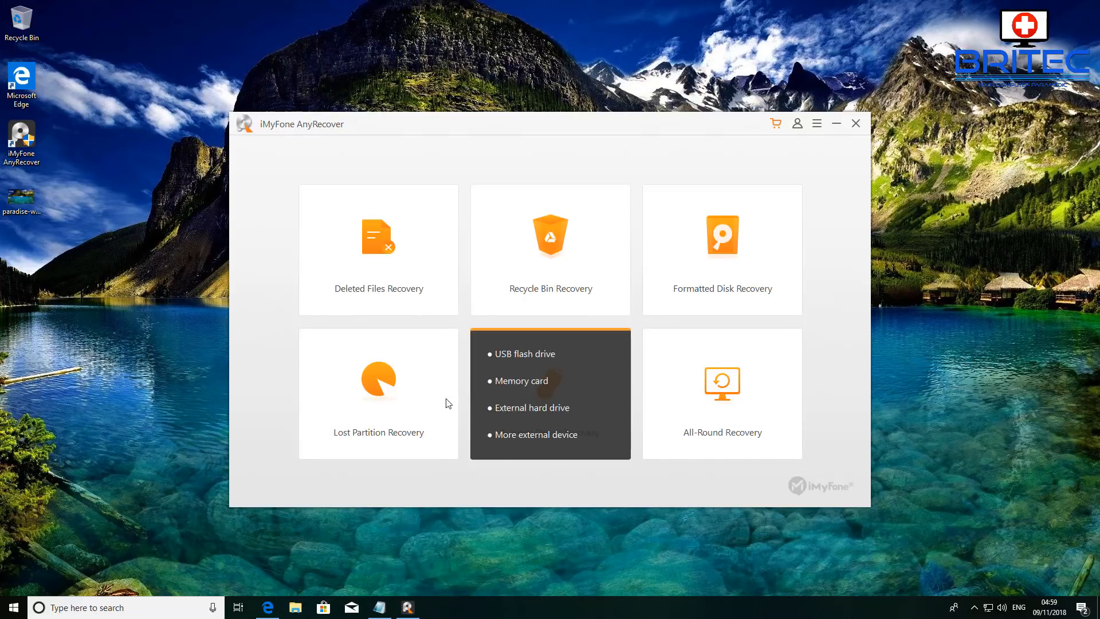
mouse_move(240, 372)
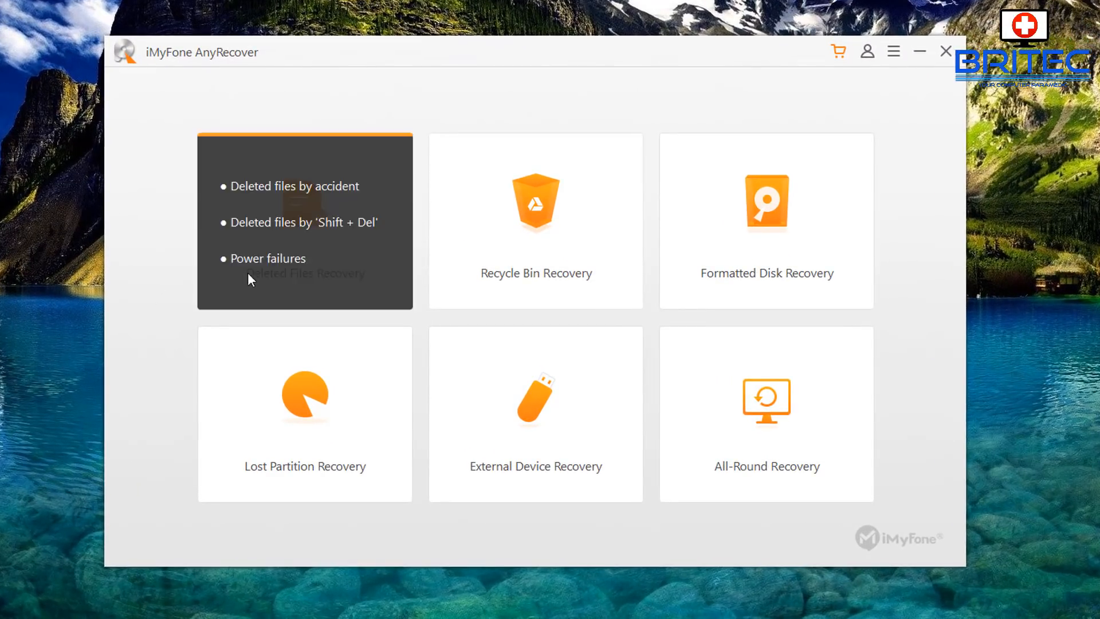
mouse_move(340, 200)
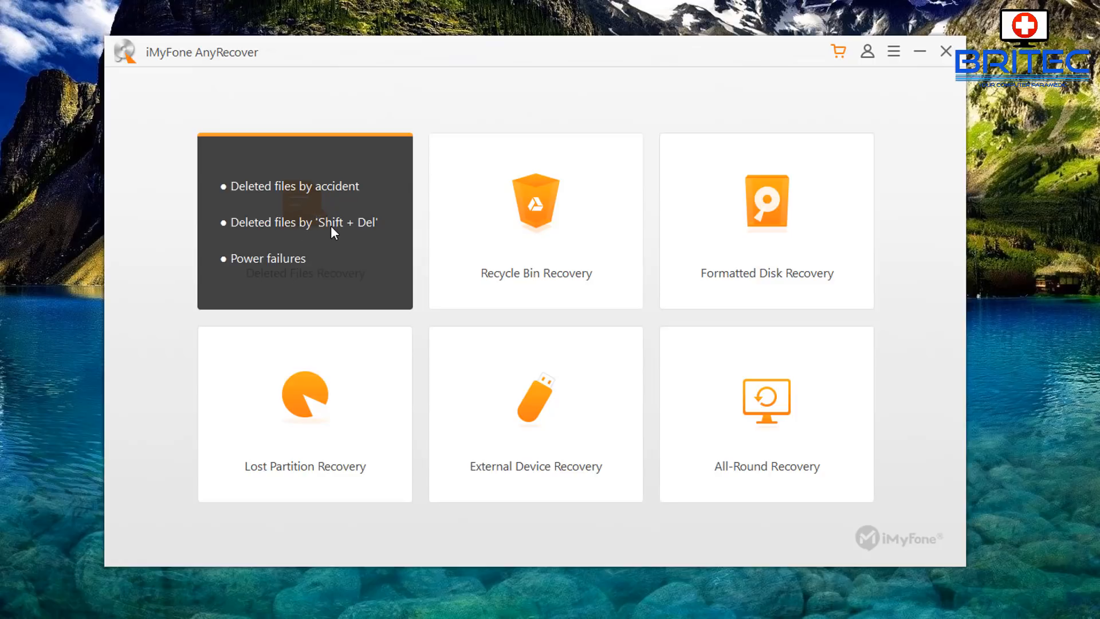
mouse_move(263, 268)
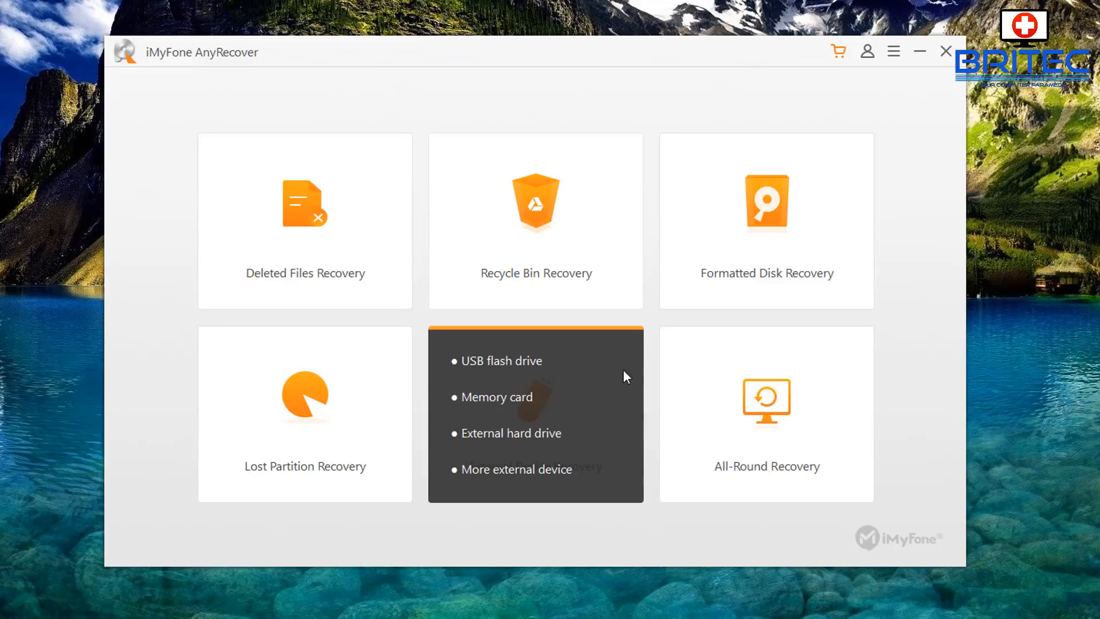
mouse_move(494, 254)
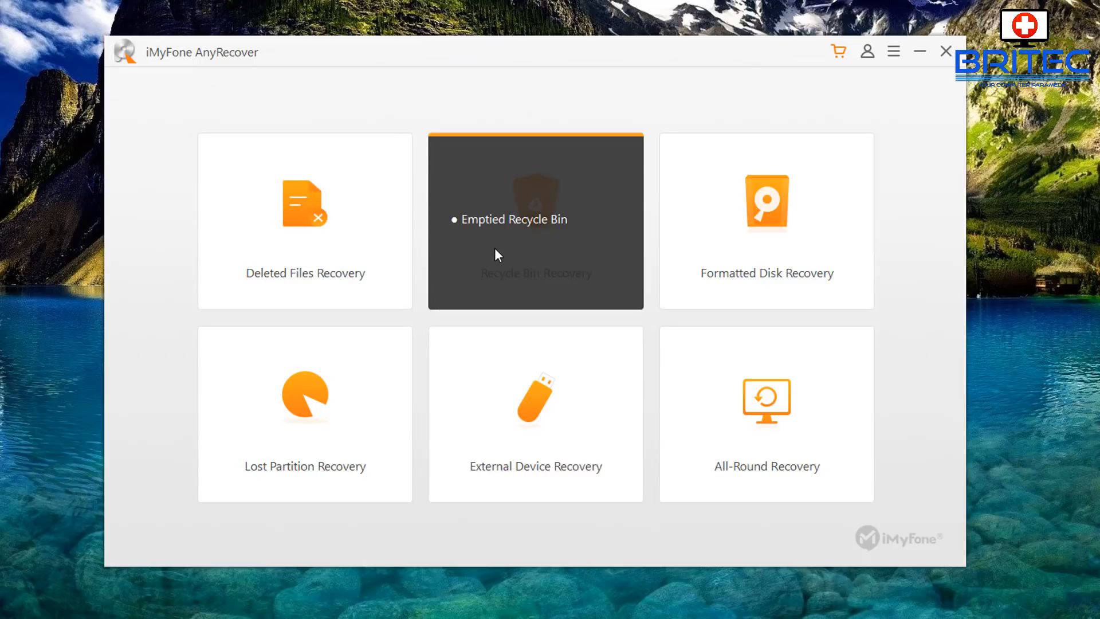
mouse_move(575, 239)
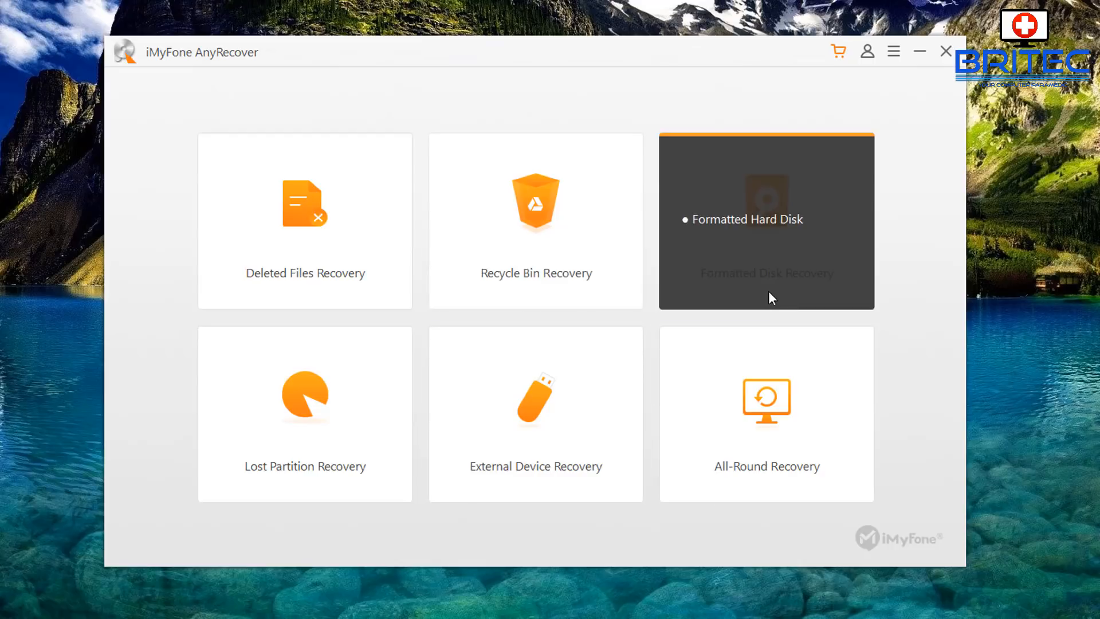
mouse_move(754, 242)
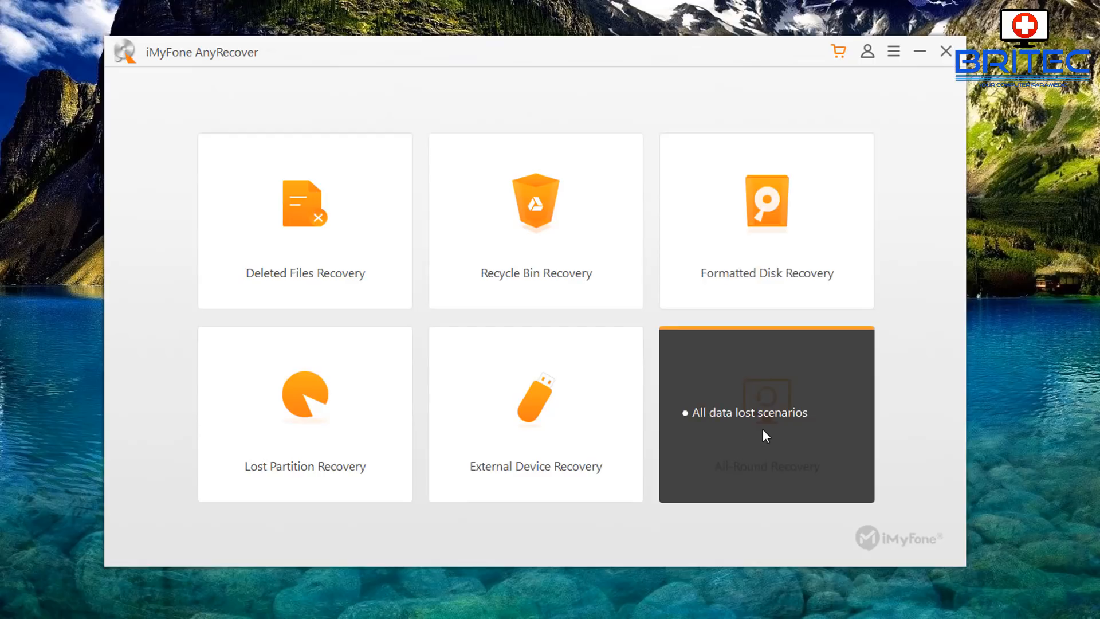
mouse_move(782, 422)
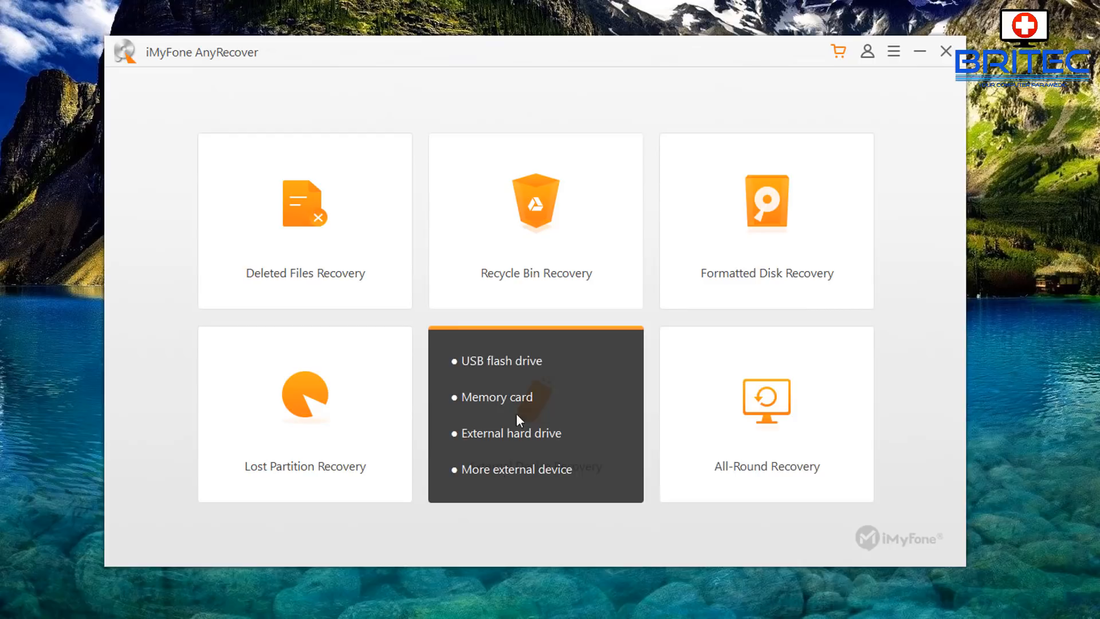
mouse_move(517, 412)
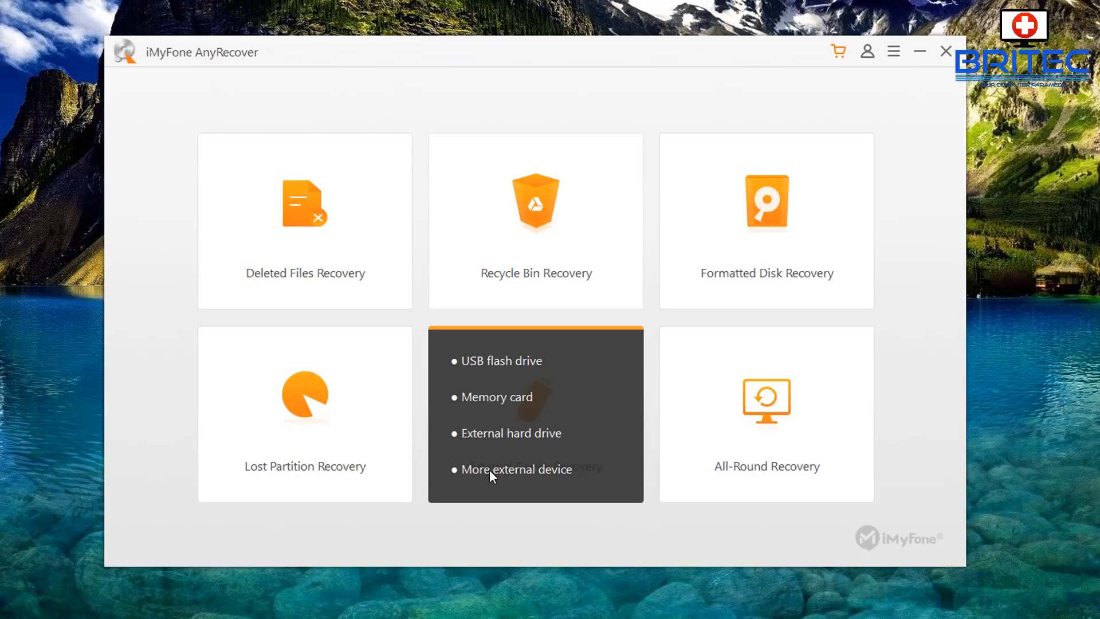
mouse_move(574, 553)
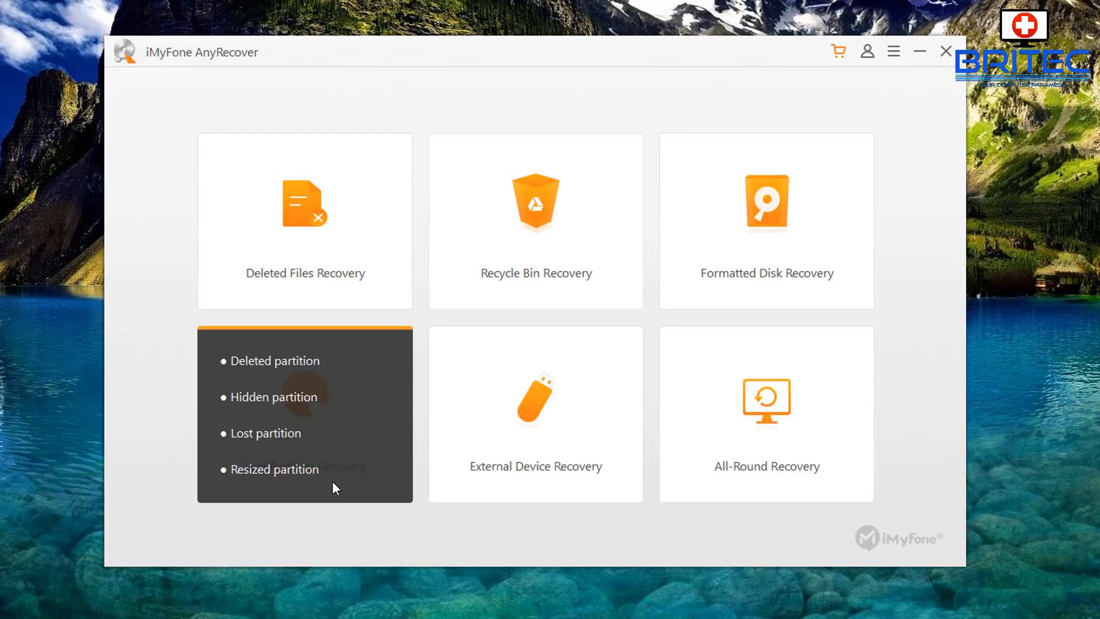
mouse_move(309, 462)
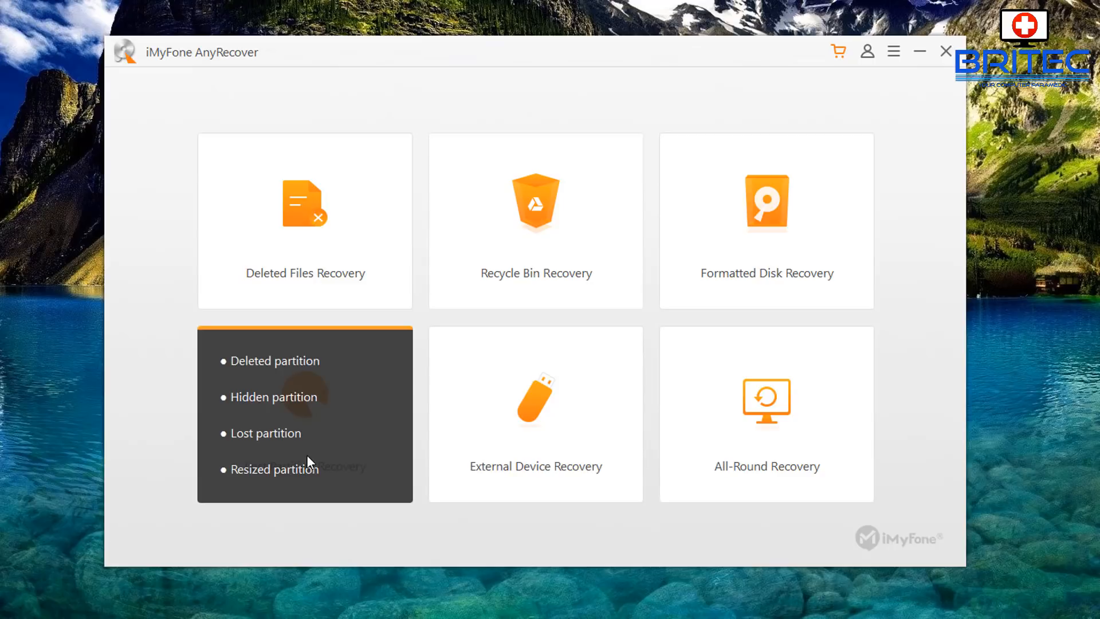
mouse_move(312, 455)
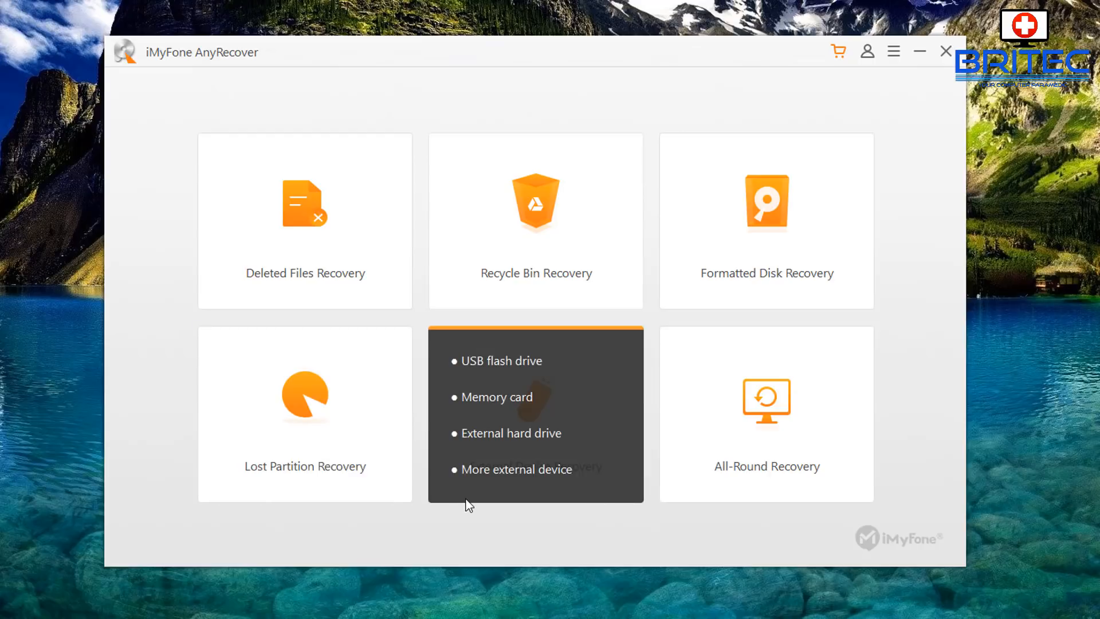
left_click(535, 414)
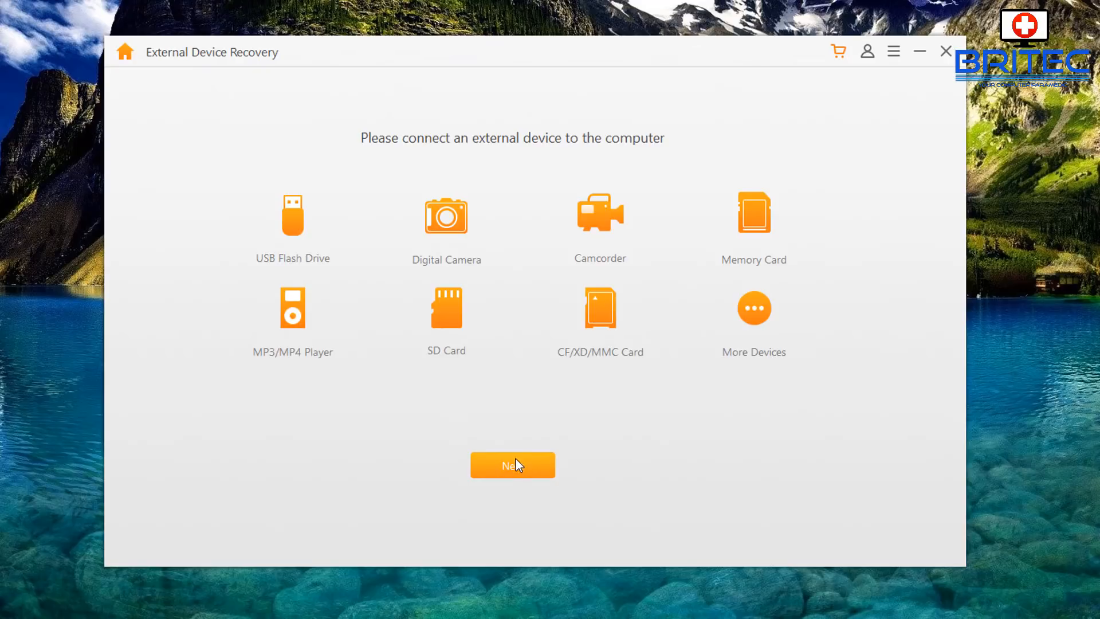
Step: Advance past the connect-device page to the disk list showing USB Drive(E)
left_click(512, 465)
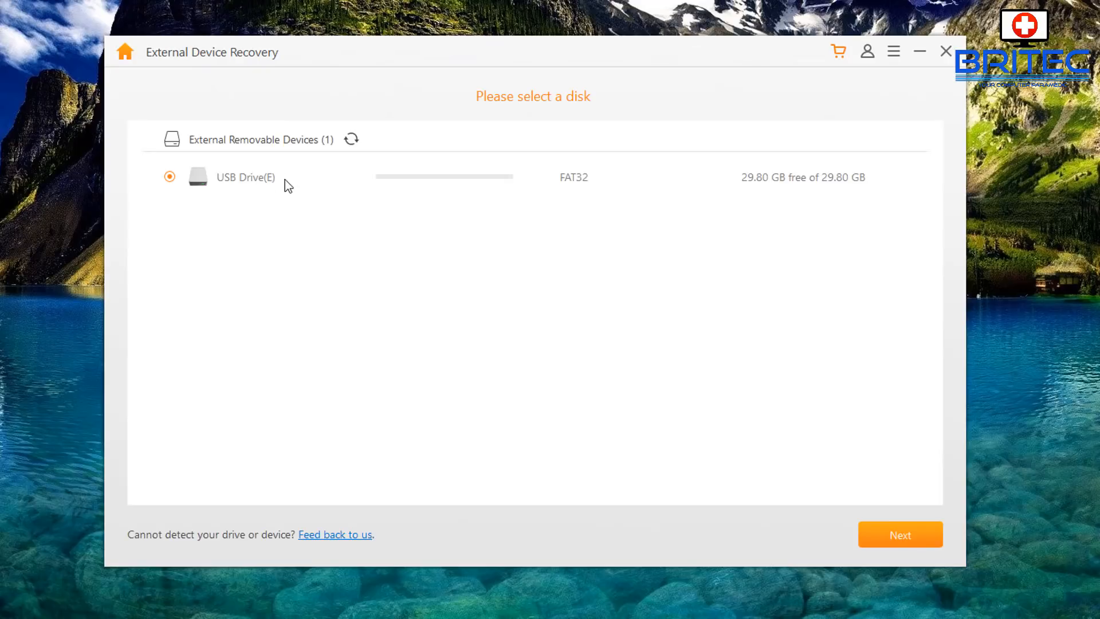
mouse_move(541, 184)
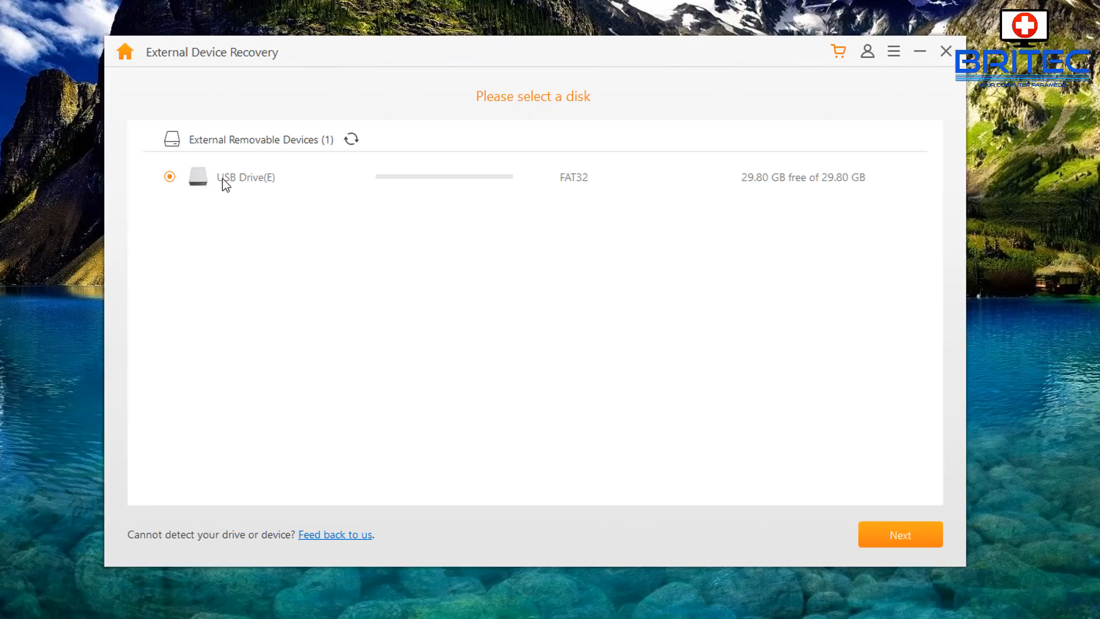
mouse_move(856, 534)
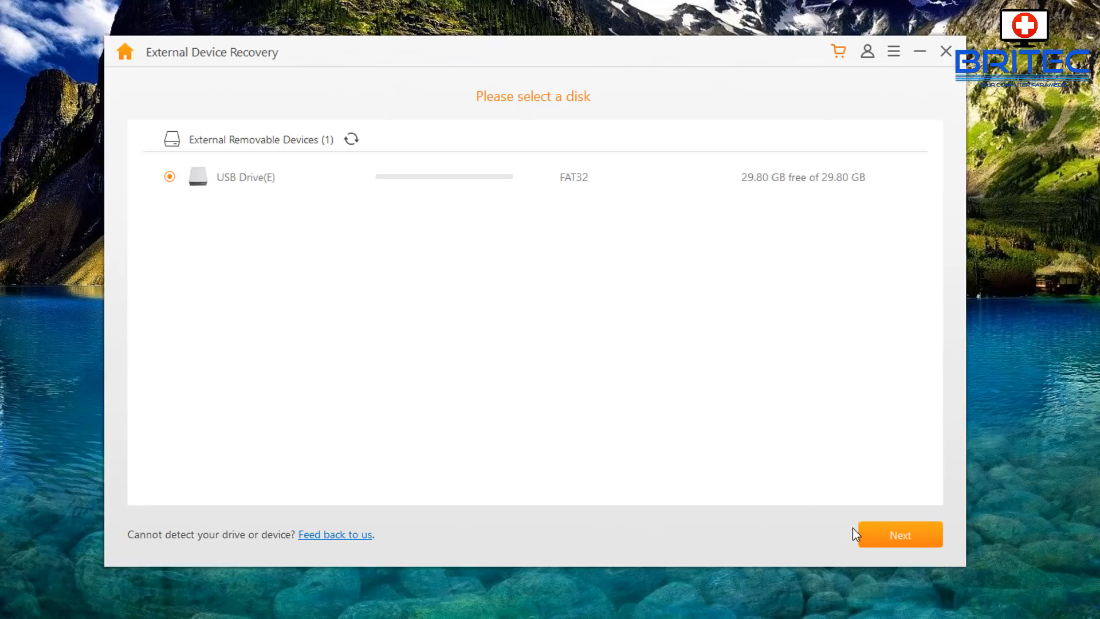
Step: Confirm USB Drive(E) and untick Document and Archive, keeping Photo, Audio, Video, Other Files
left_click(900, 534)
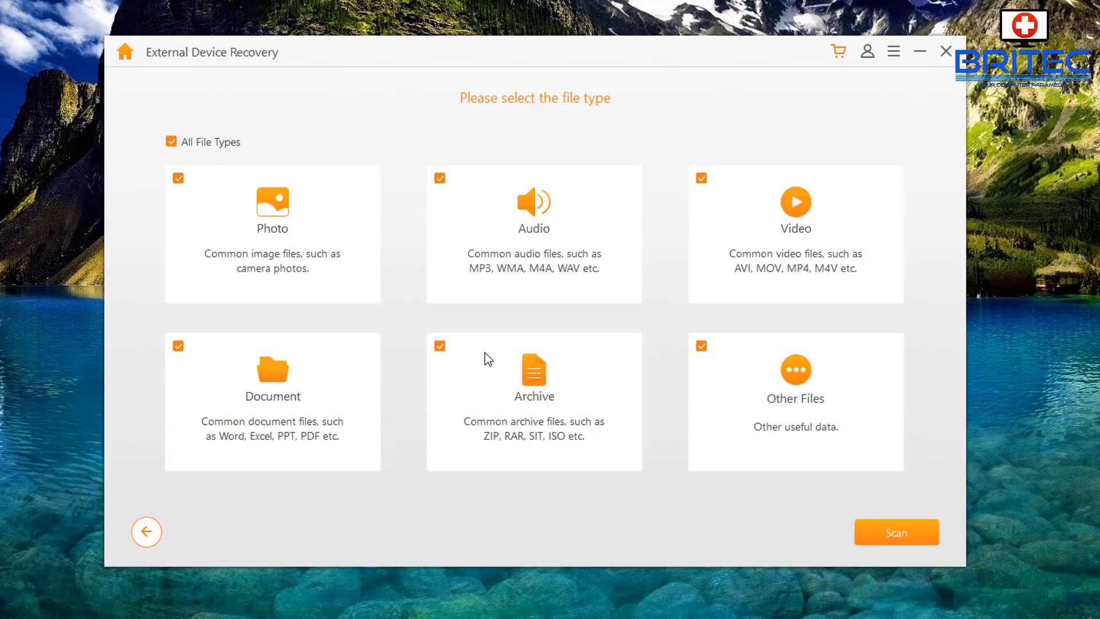
mouse_move(275, 150)
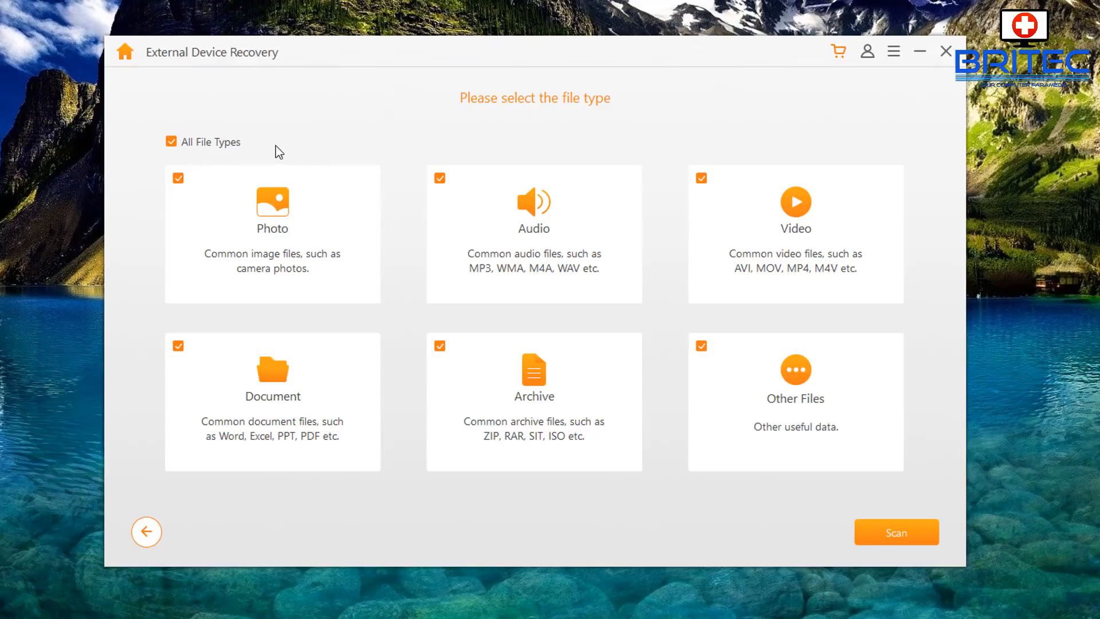
mouse_move(566, 158)
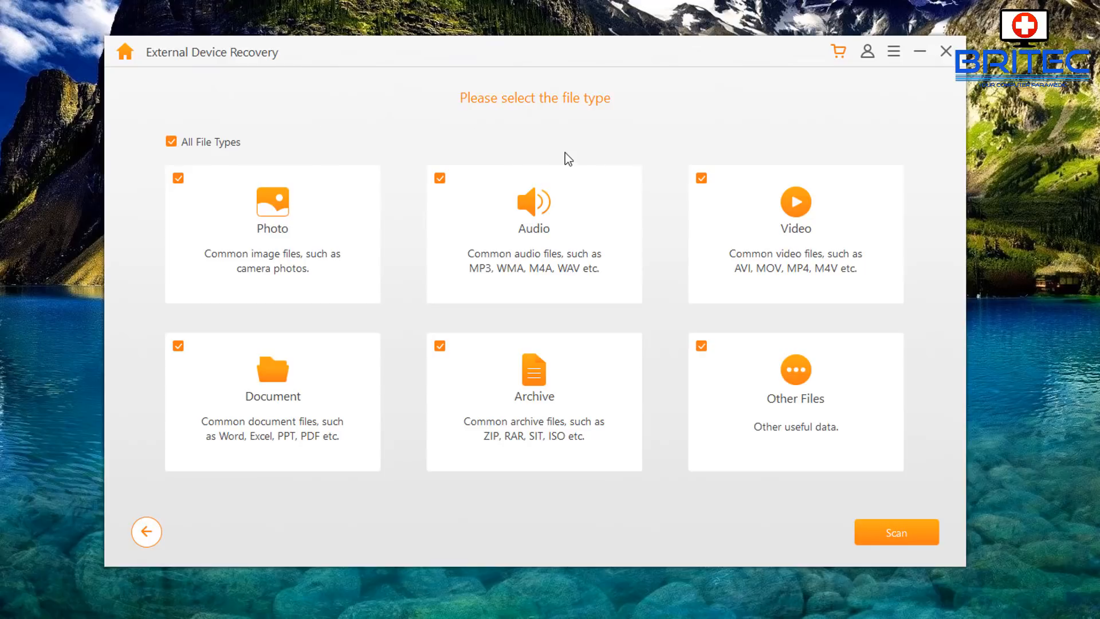
mouse_move(190, 169)
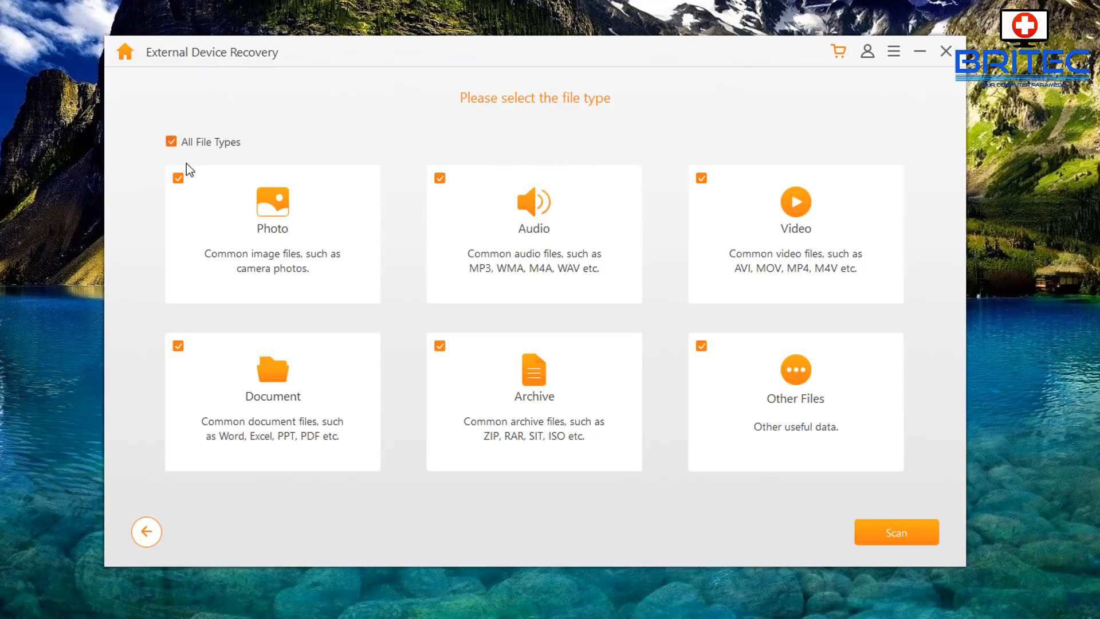
mouse_move(258, 158)
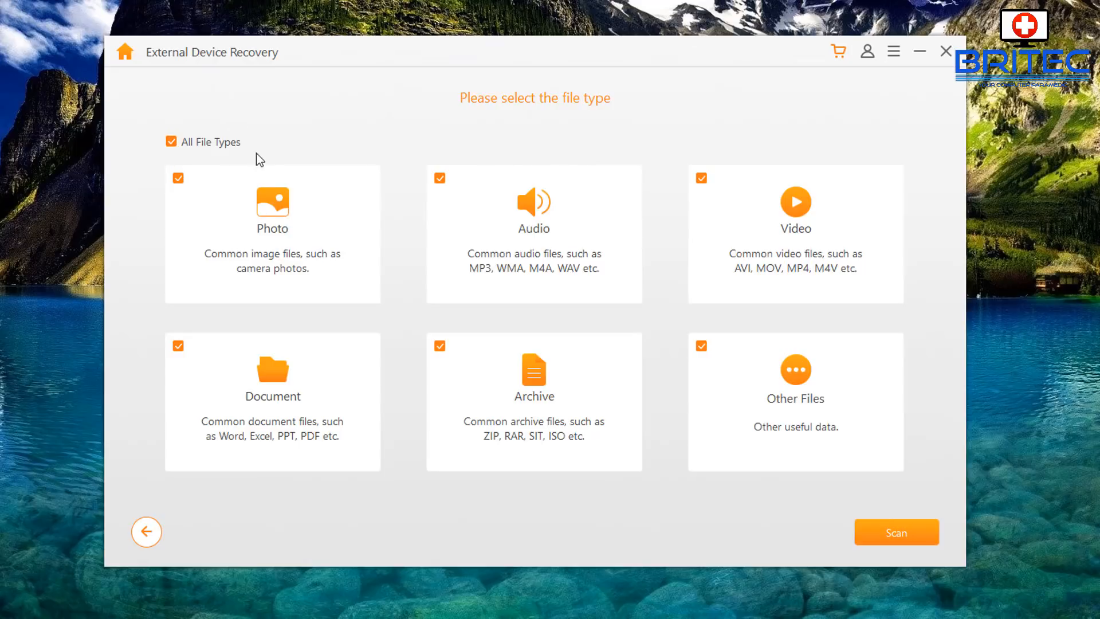
mouse_move(280, 240)
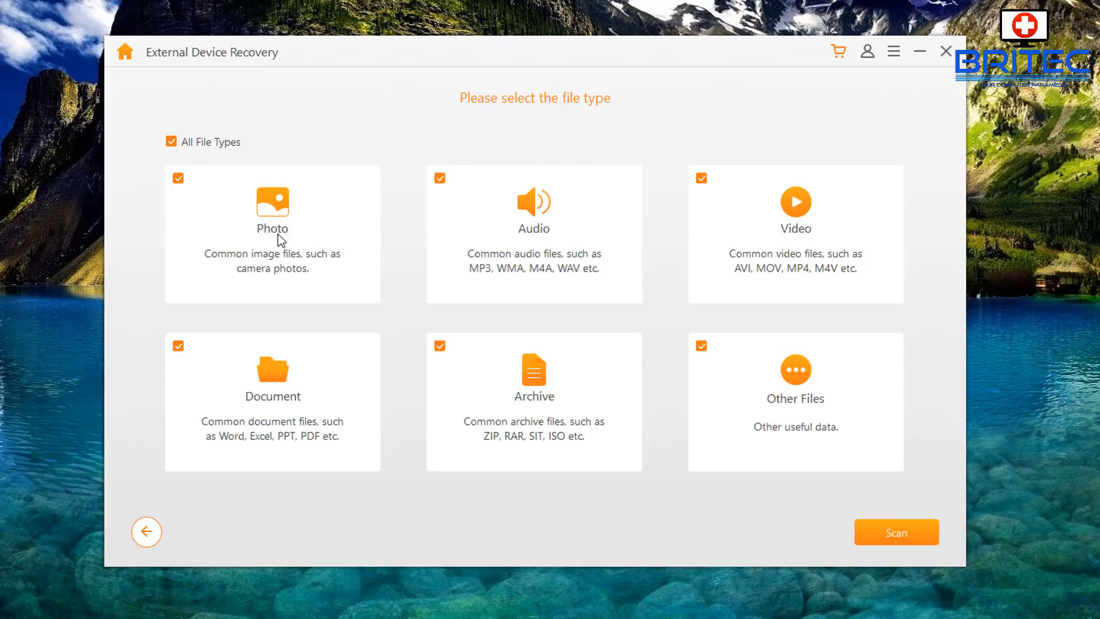
mouse_move(809, 232)
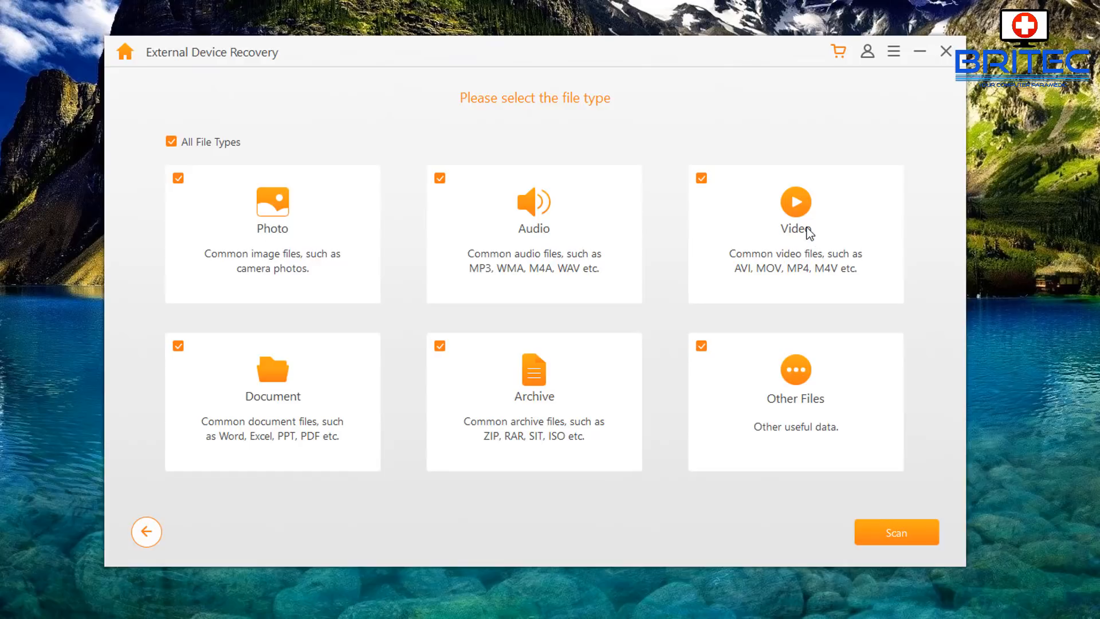
mouse_move(812, 418)
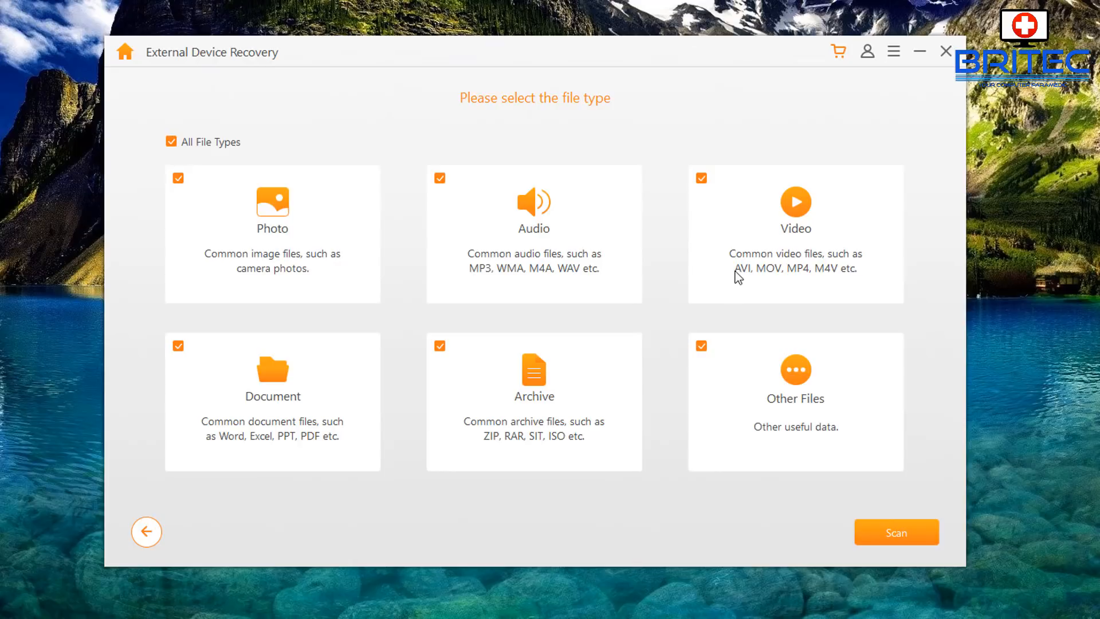
mouse_move(469, 200)
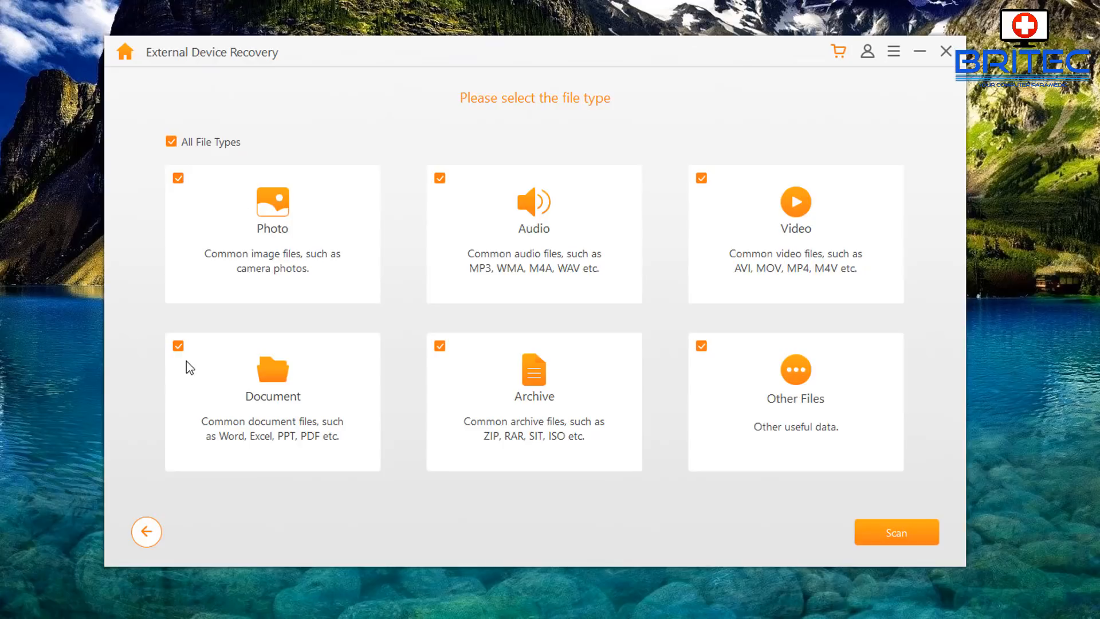
left_click(178, 346)
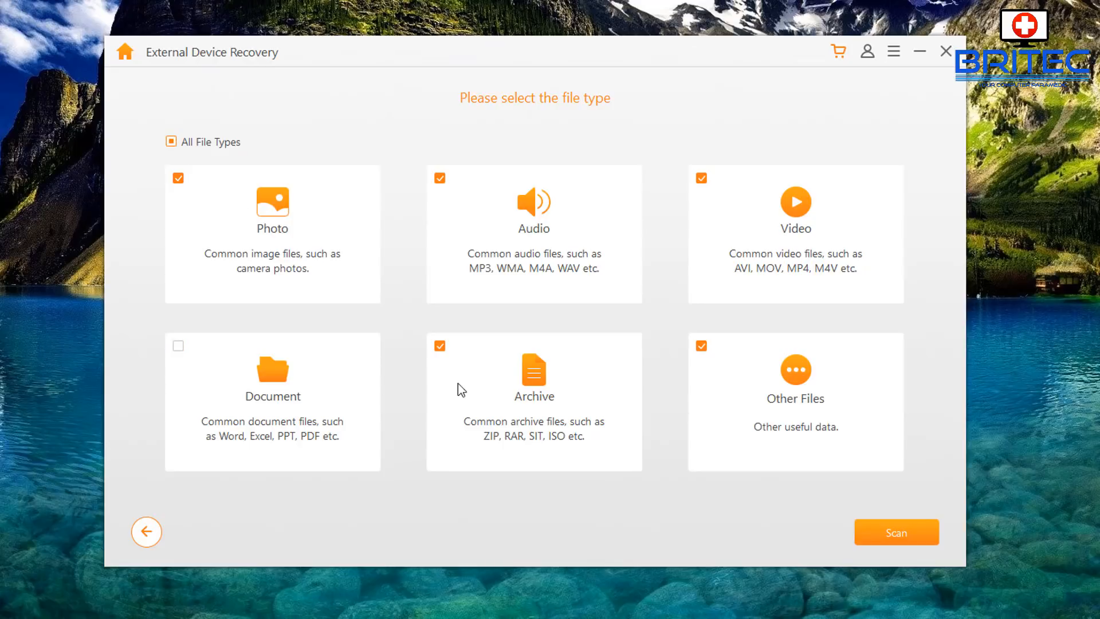
left_click(440, 345)
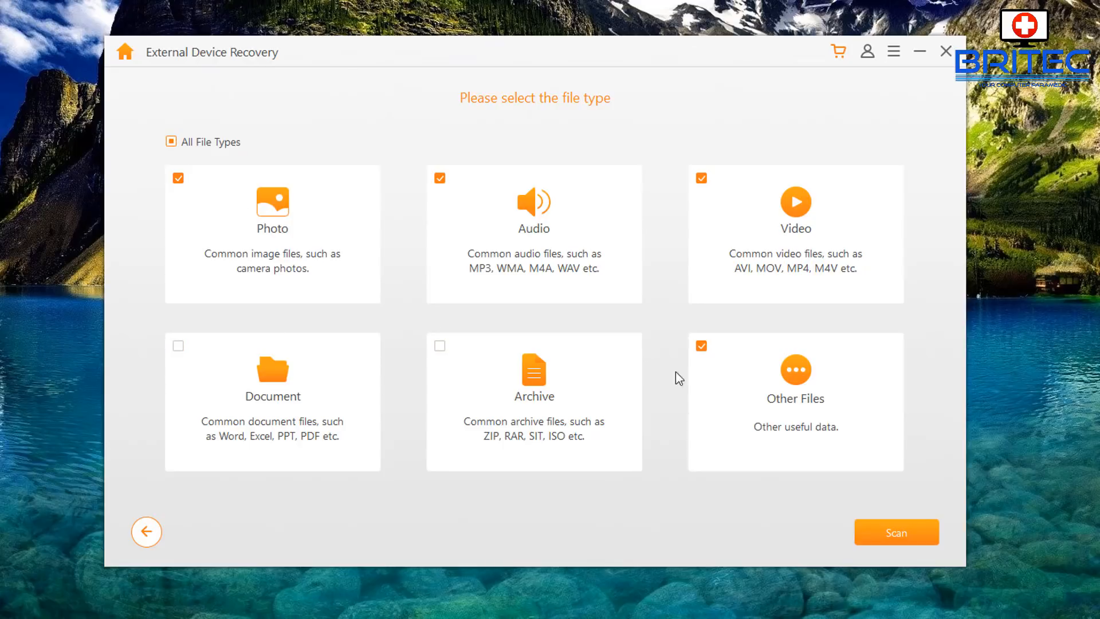
mouse_move(606, 282)
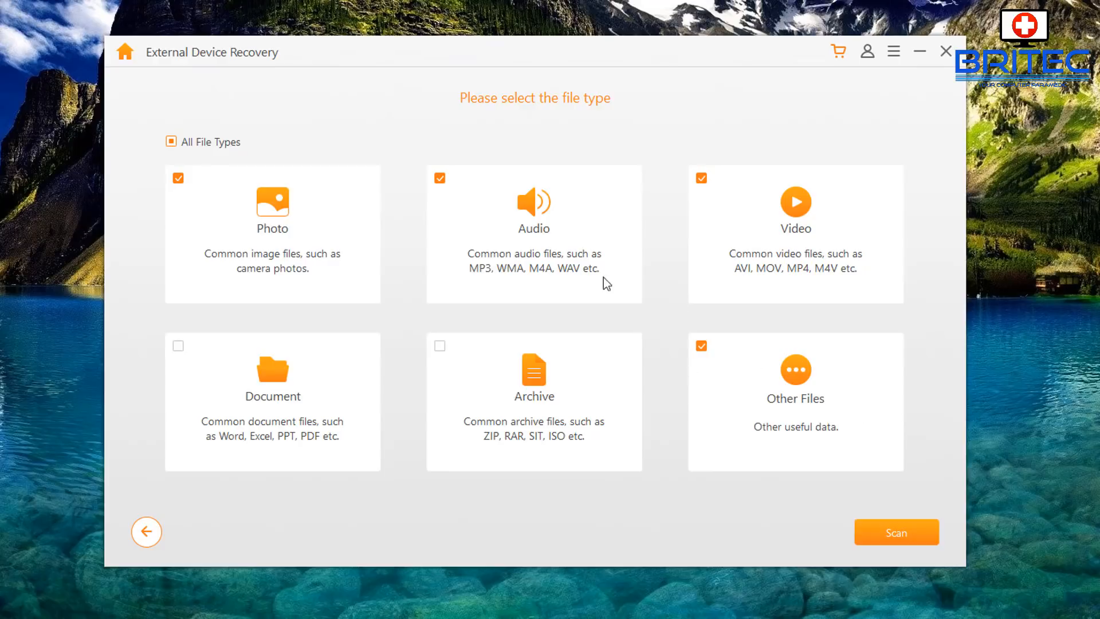
mouse_move(488, 298)
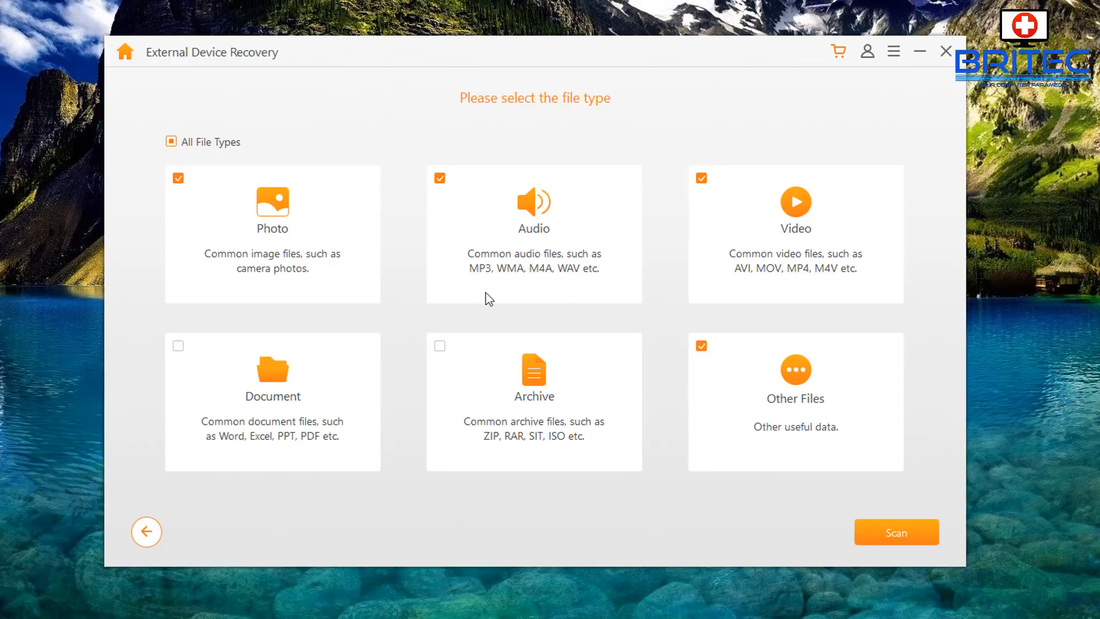
mouse_move(233, 260)
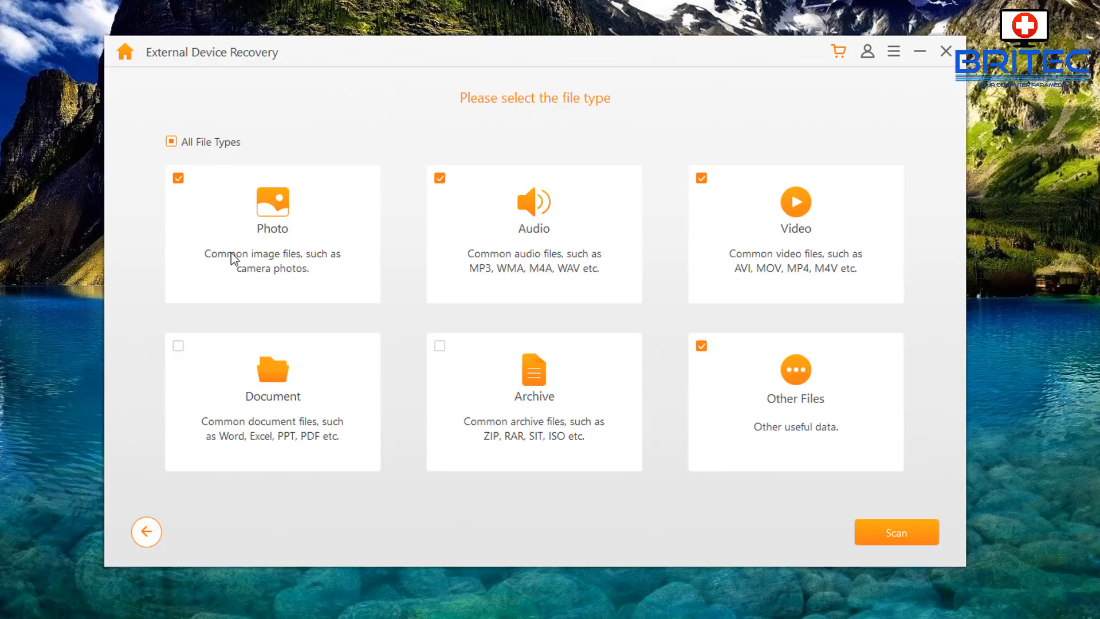
left_click(179, 177)
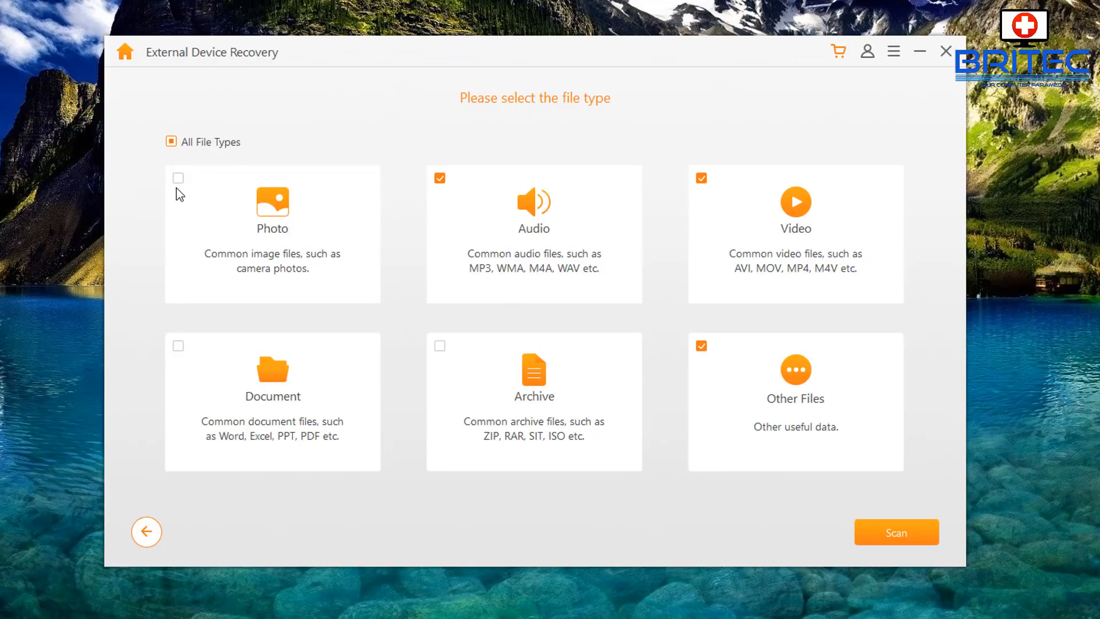
left_click(177, 177)
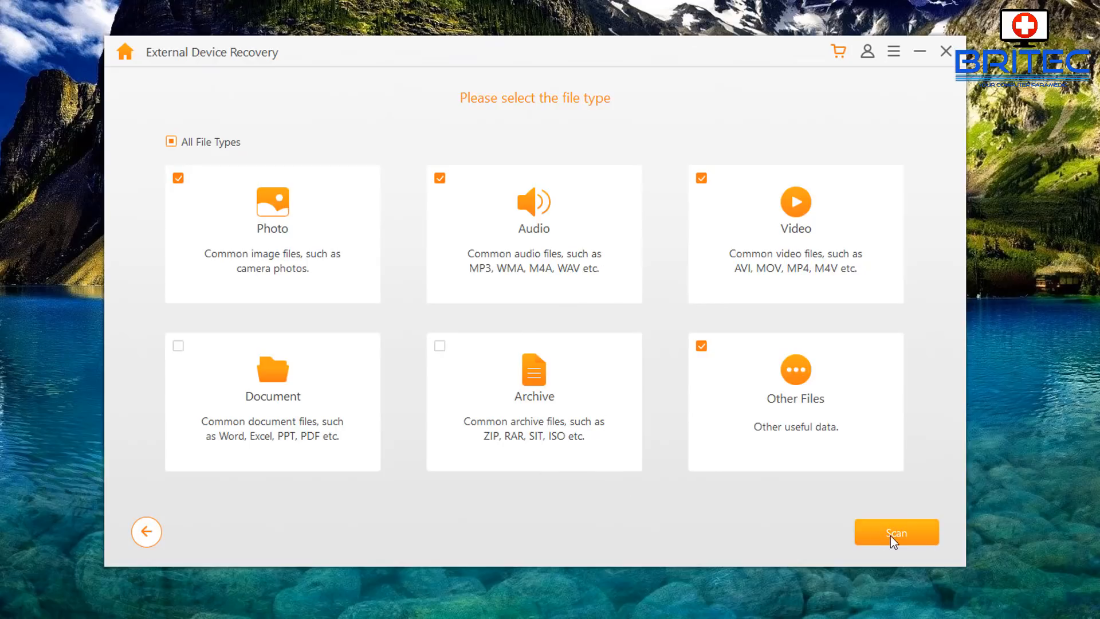
Step: Run the scan, dismiss the completion notice, and browse results in tree, thumbnail and list views
left_click(896, 531)
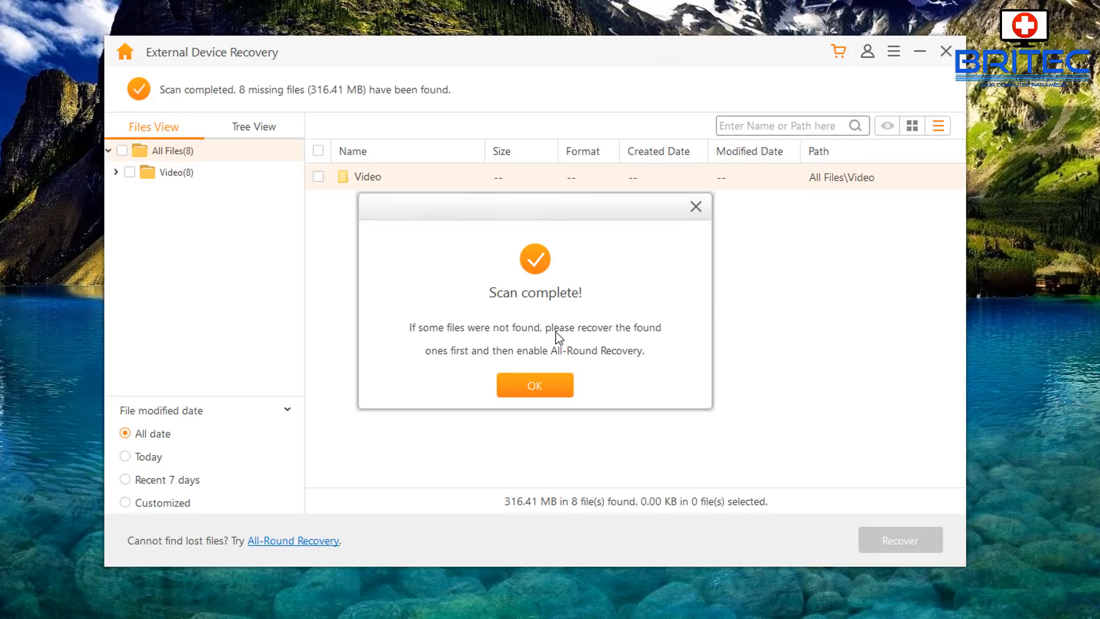
mouse_move(563, 370)
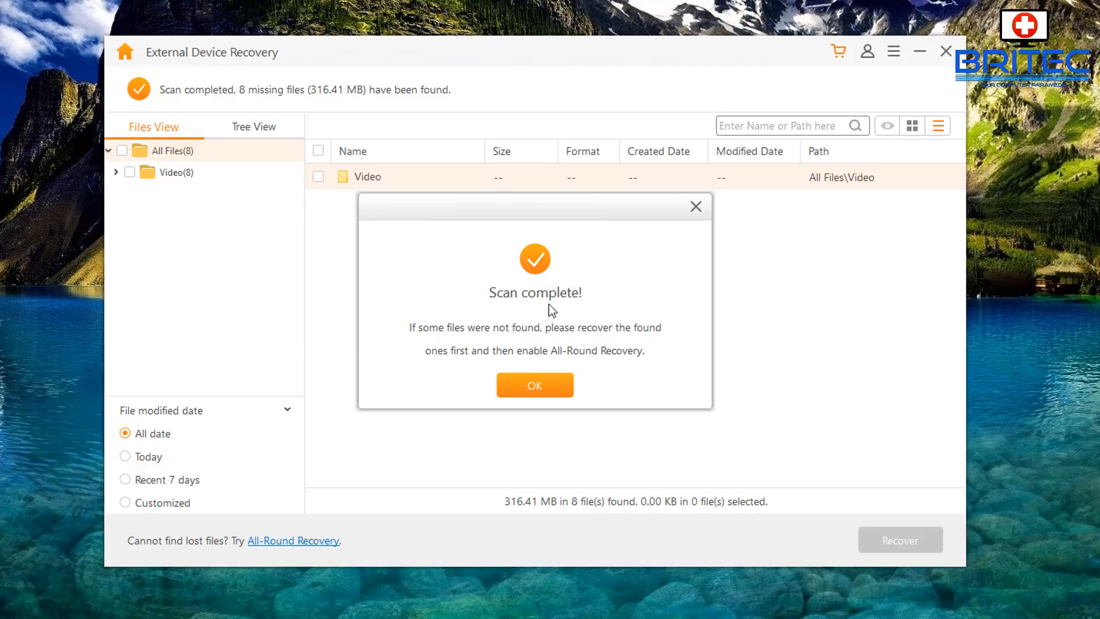
mouse_move(476, 359)
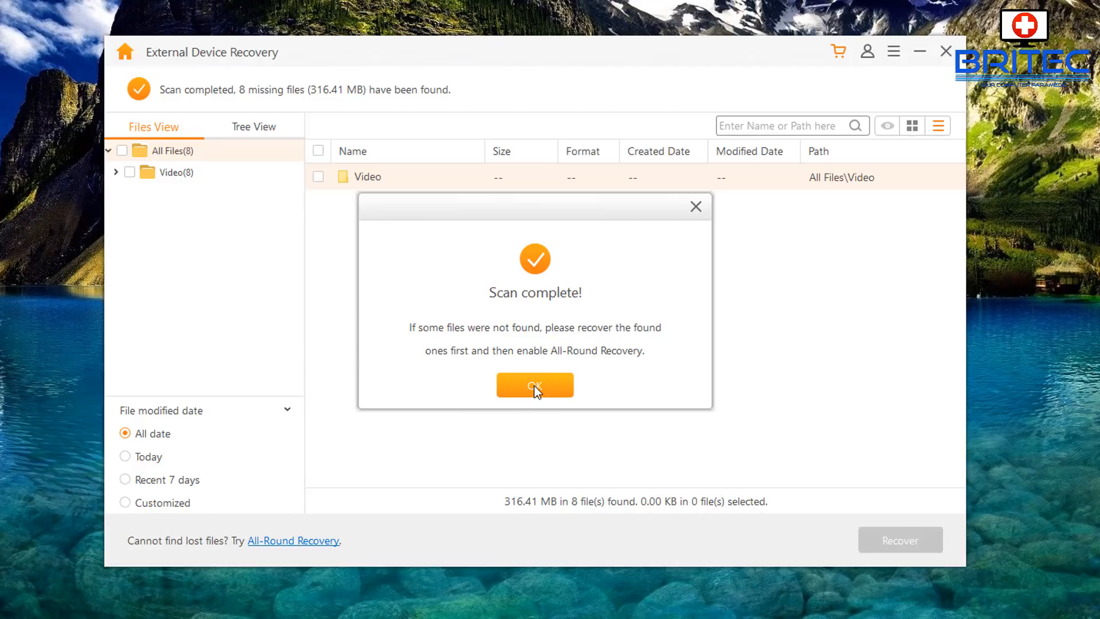
left_click(534, 385)
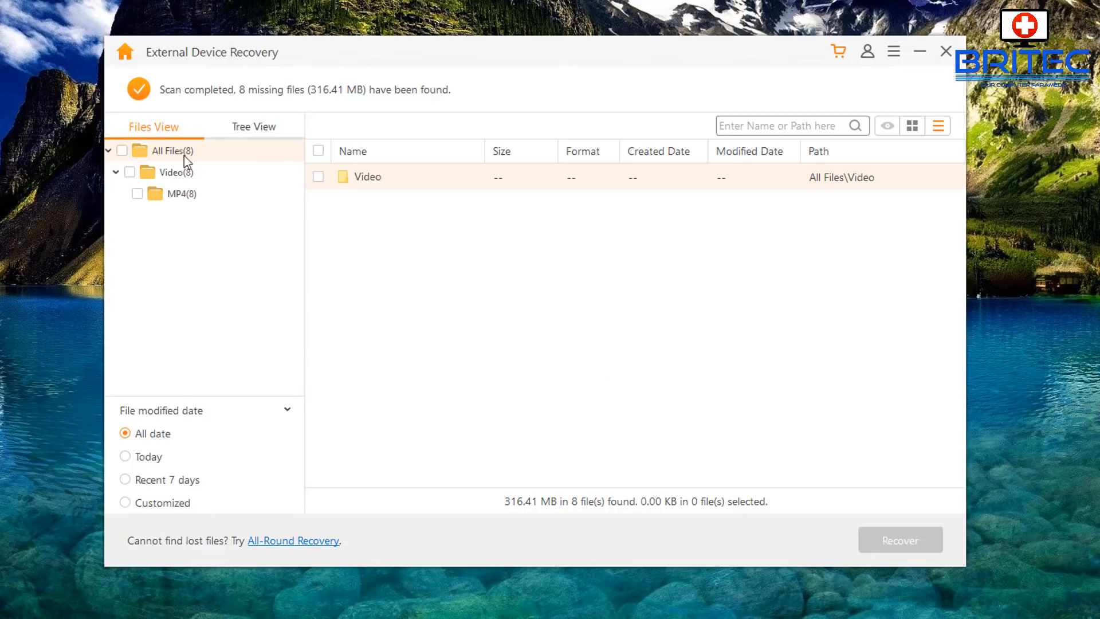
left_click(254, 126)
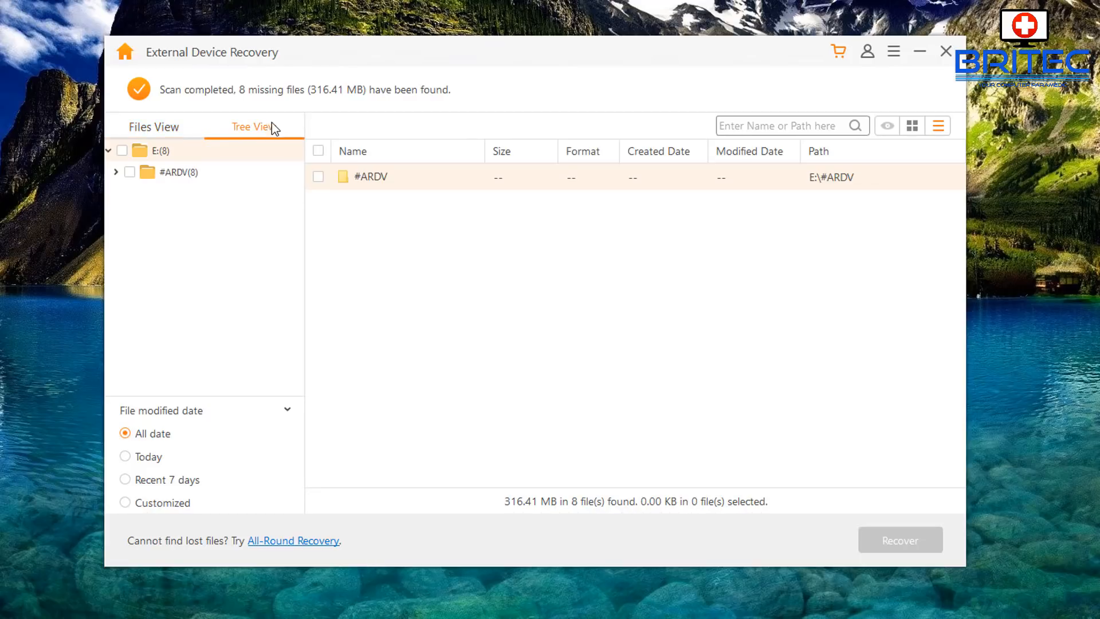
left_click(154, 126)
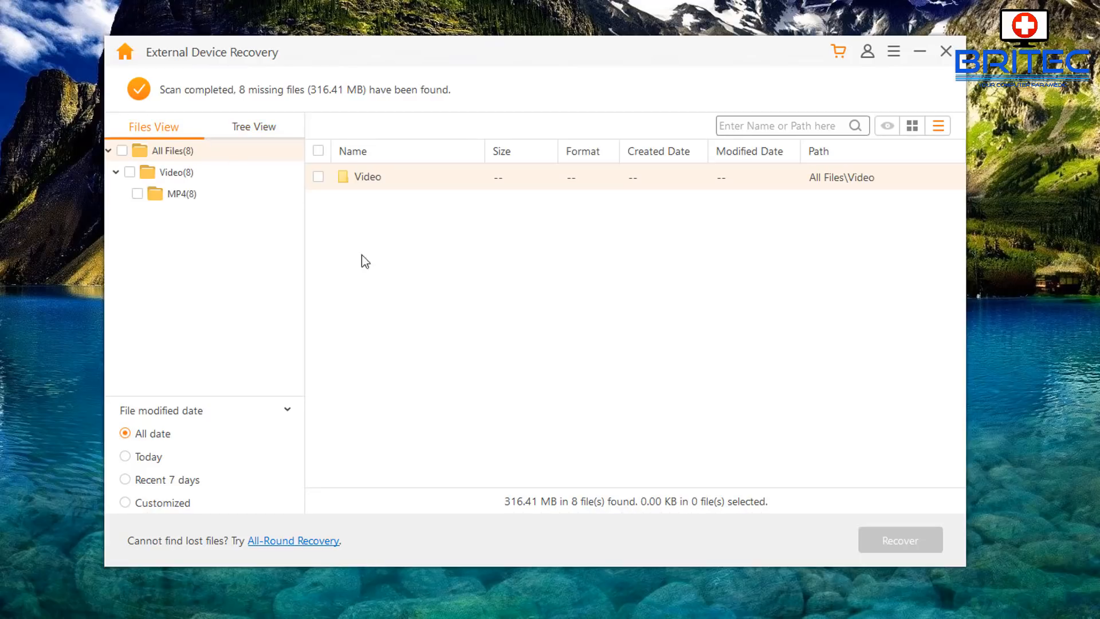
mouse_move(944, 153)
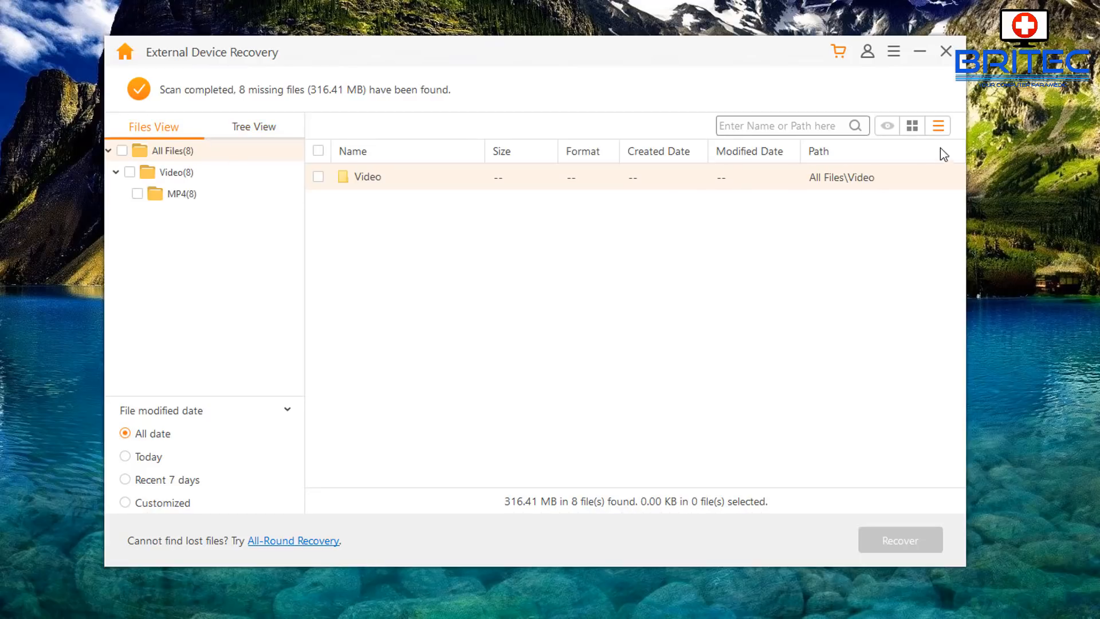
left_click(912, 125)
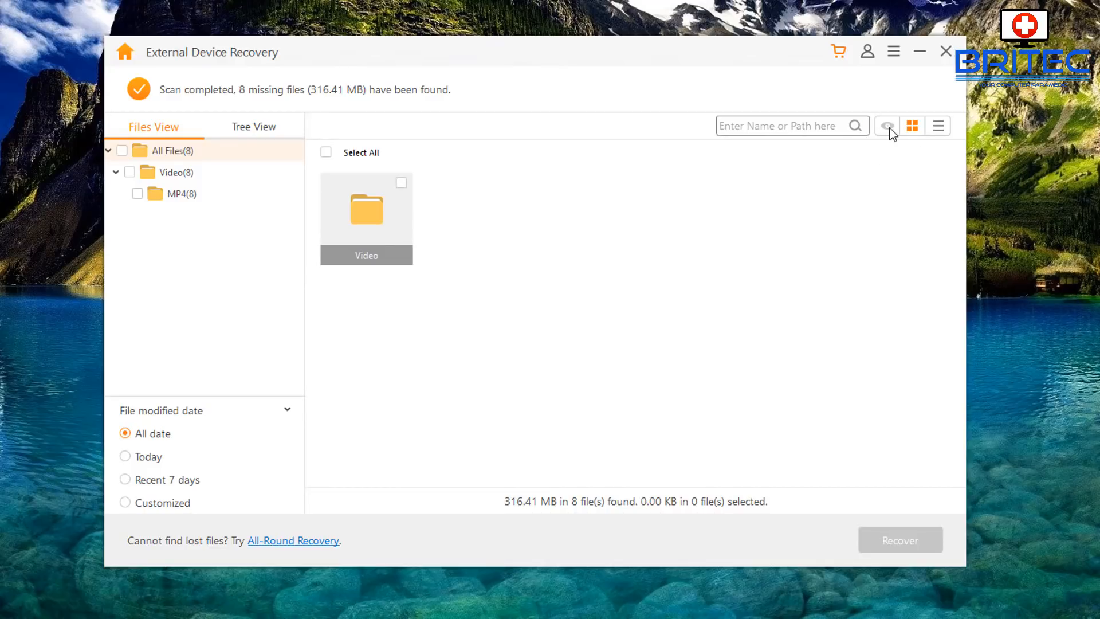
left_click(938, 126)
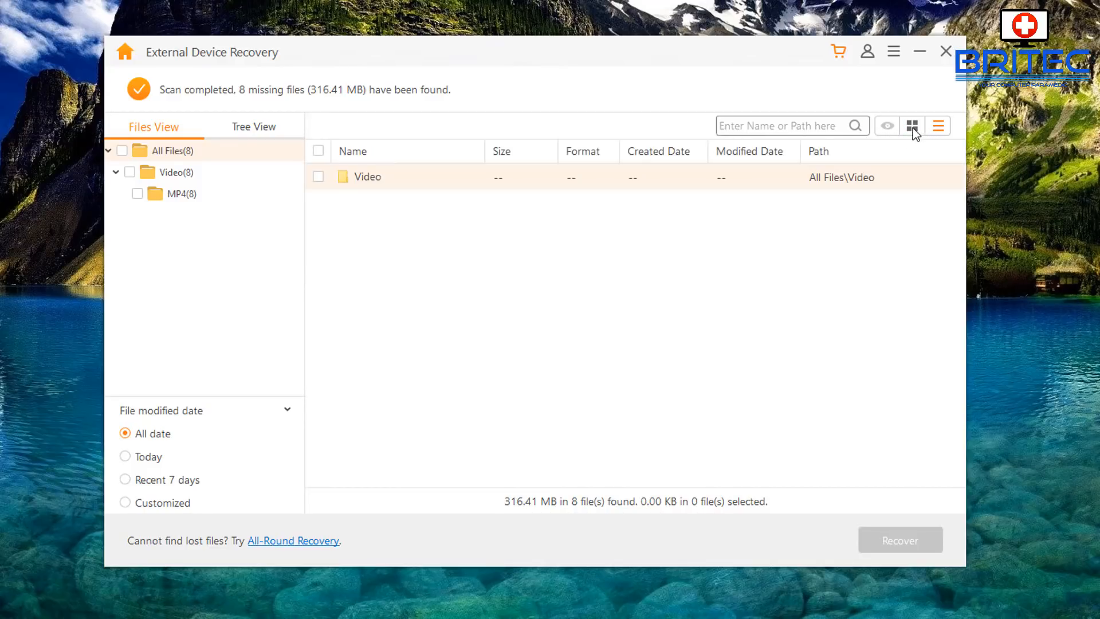
Step: Tick All Files to select all 8 MP4 videos (316.41 MB)
left_click(912, 125)
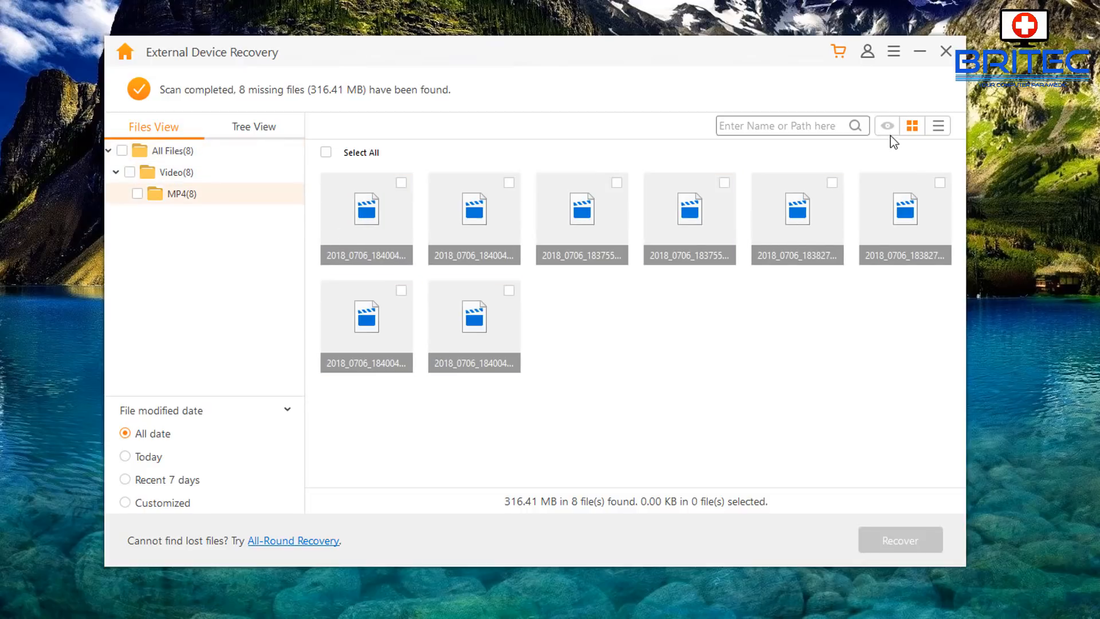
mouse_move(813, 225)
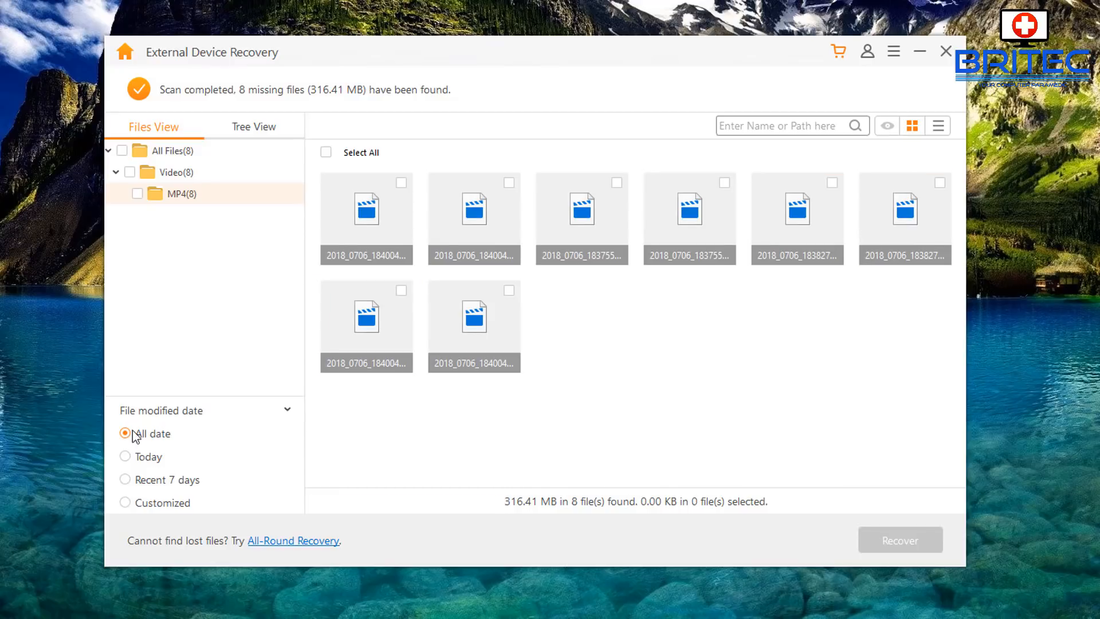
mouse_move(284, 415)
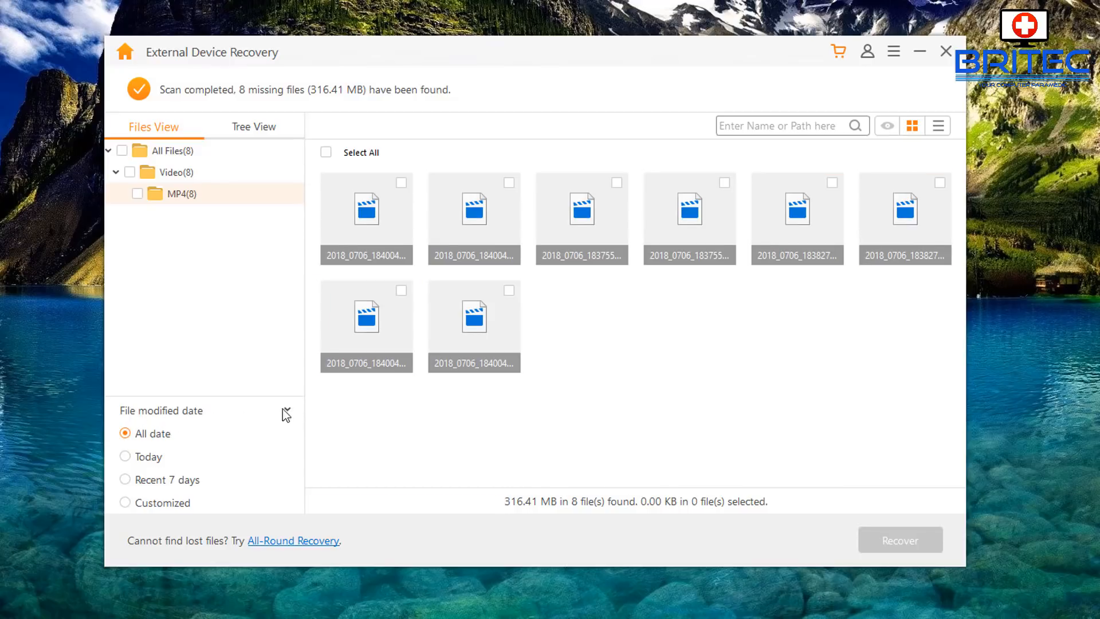
mouse_move(203, 474)
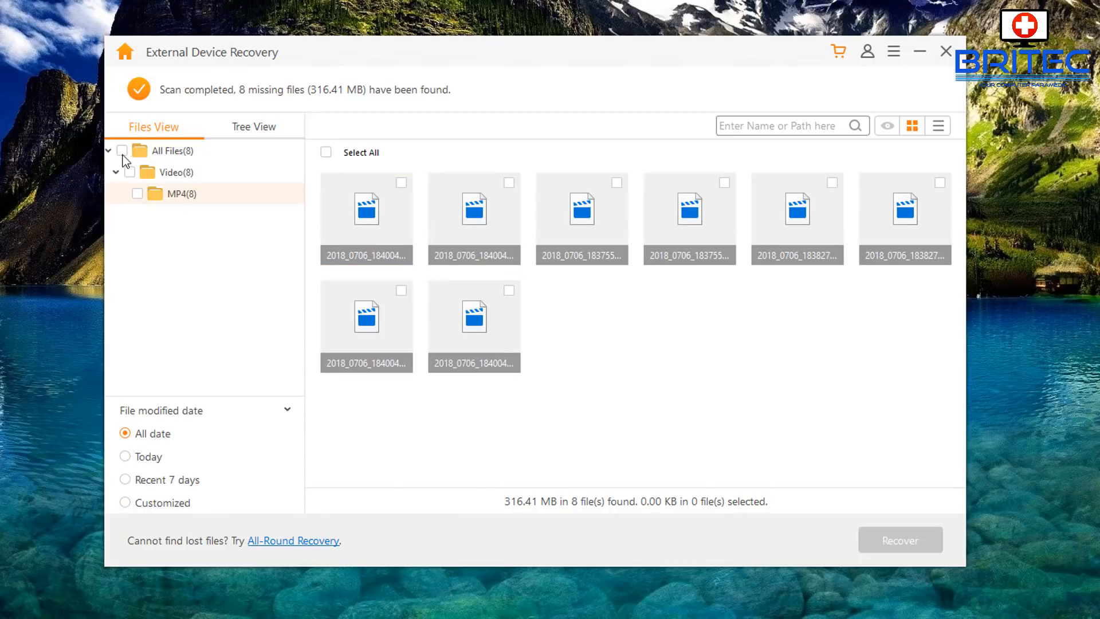
left_click(122, 150)
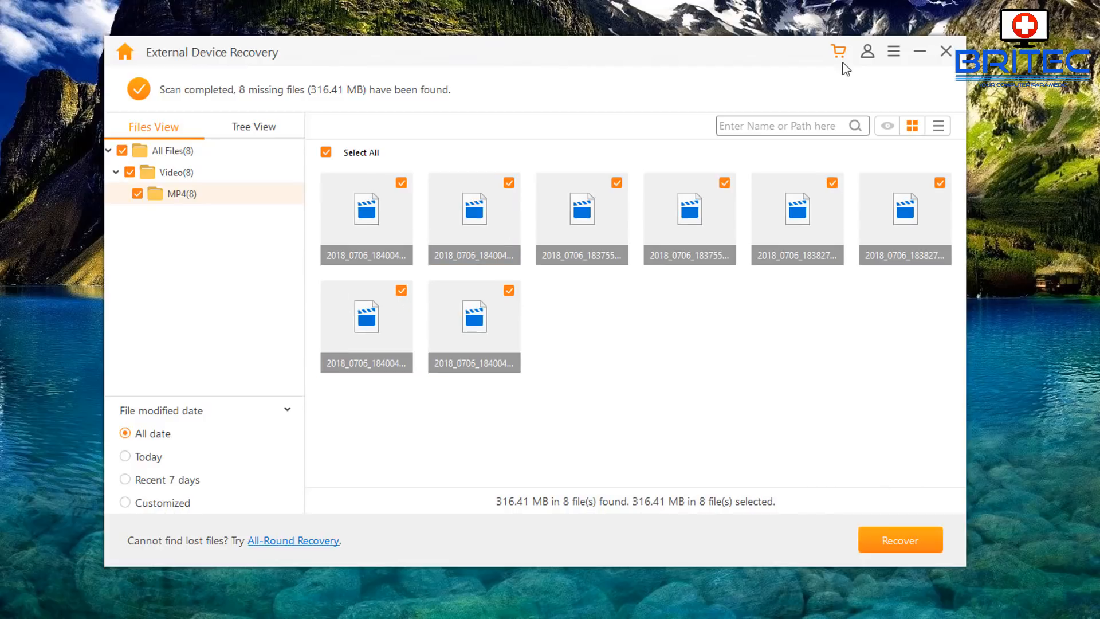
right_click(846, 69)
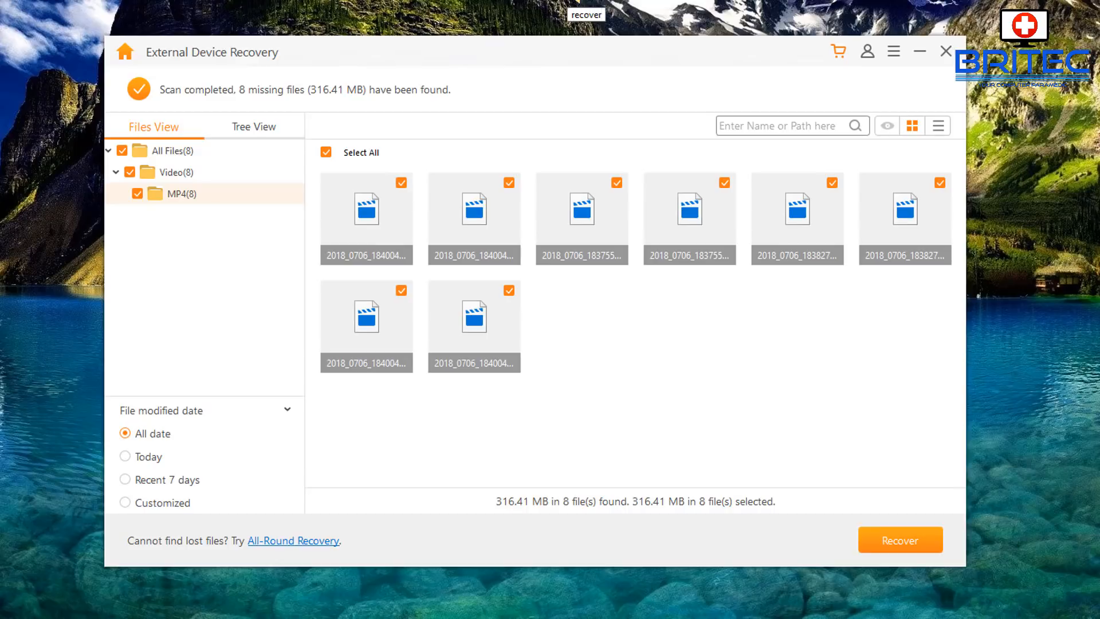
mouse_move(864, 579)
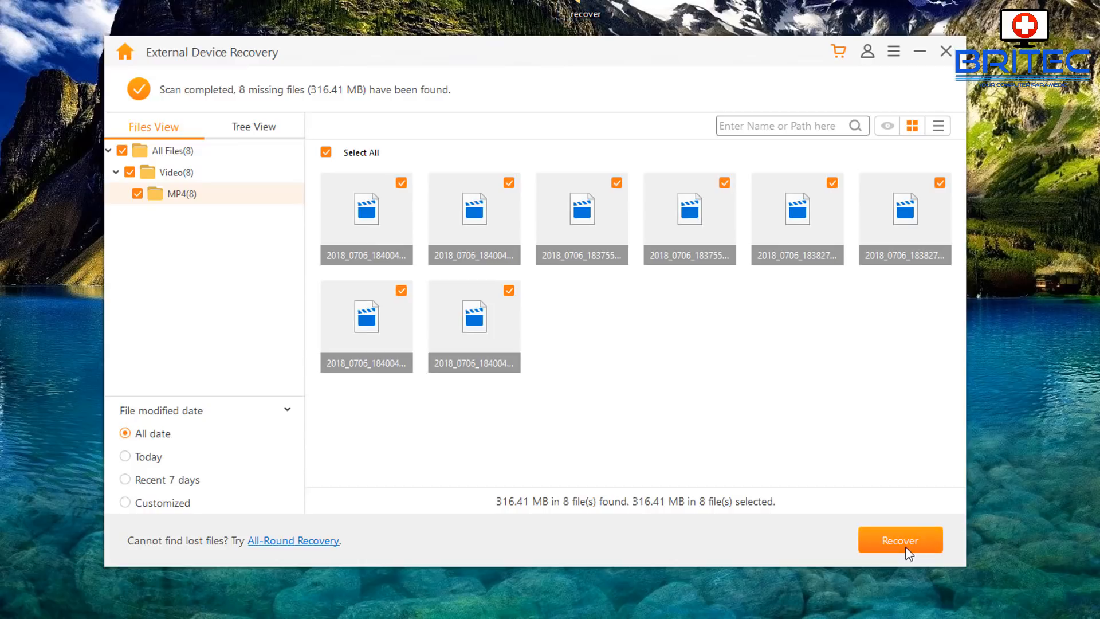
Step: Request recovery of the eight selected videos, bringing up the Trial vs Full Version notice
left_click(900, 540)
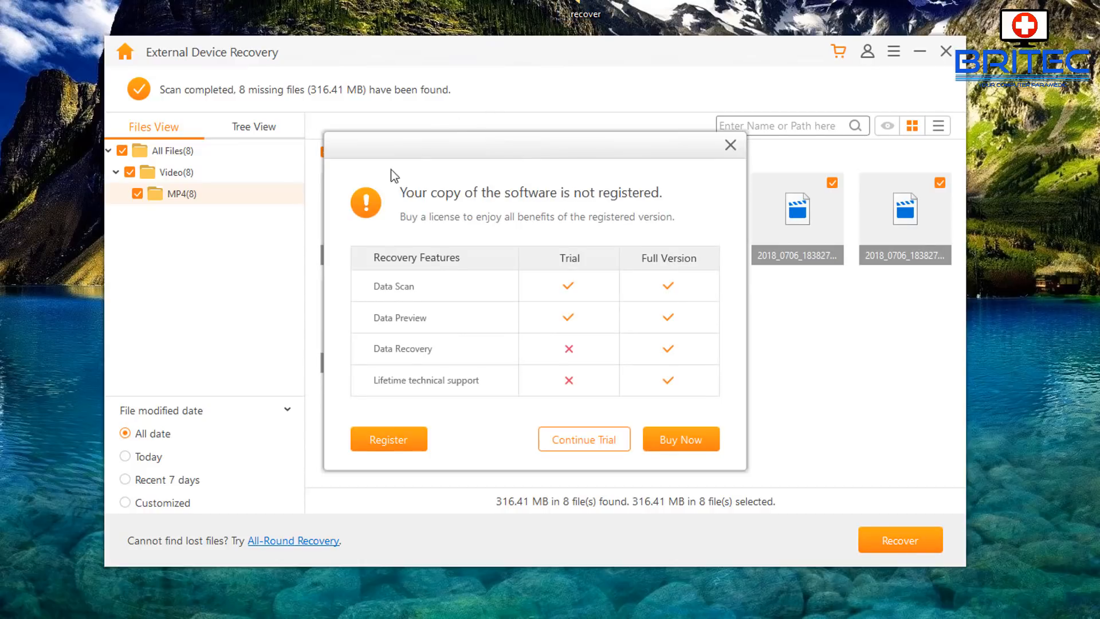
mouse_move(600, 465)
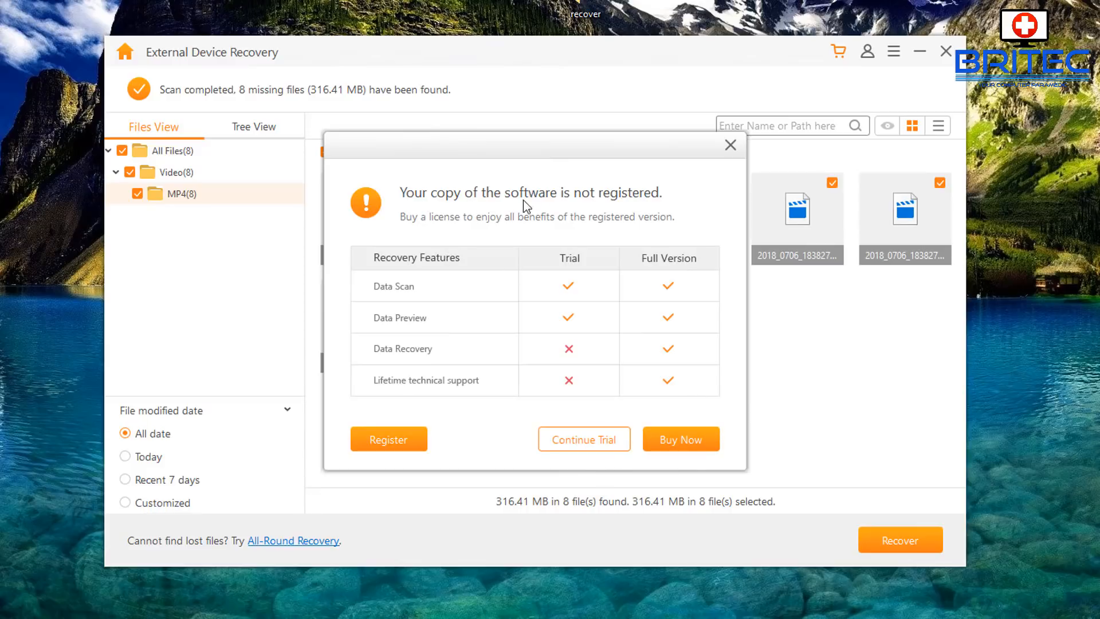
mouse_move(402, 228)
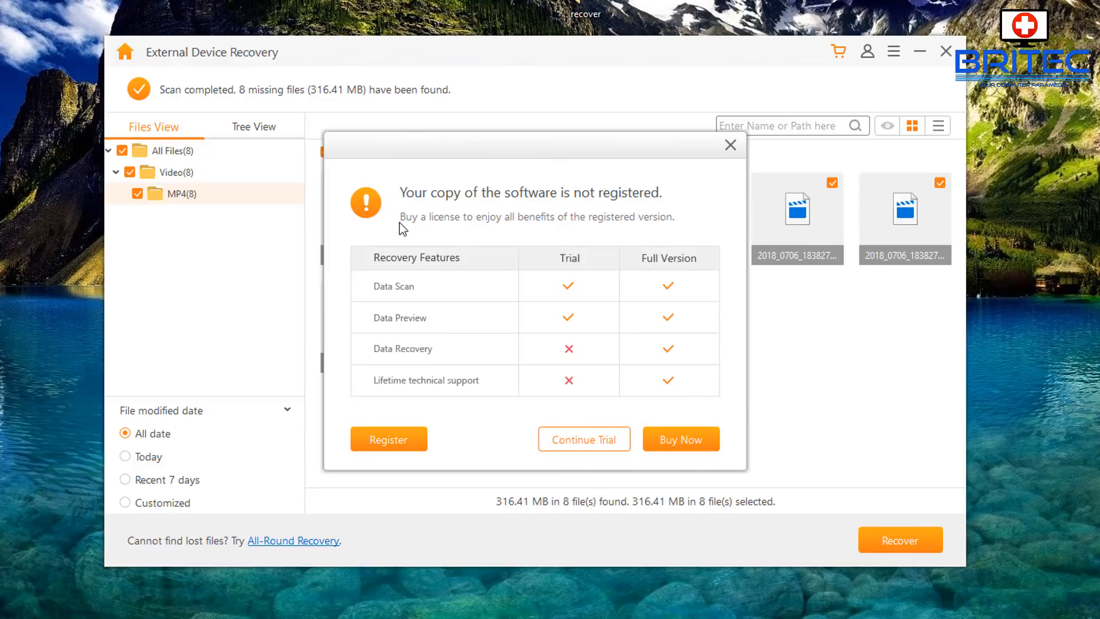
mouse_move(564, 234)
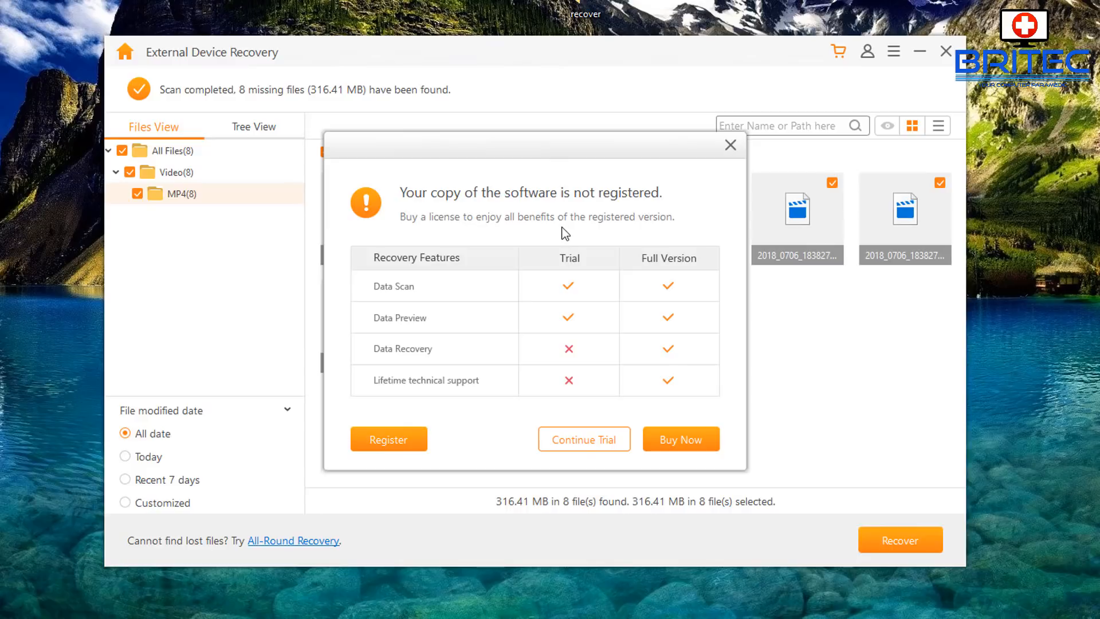
mouse_move(658, 244)
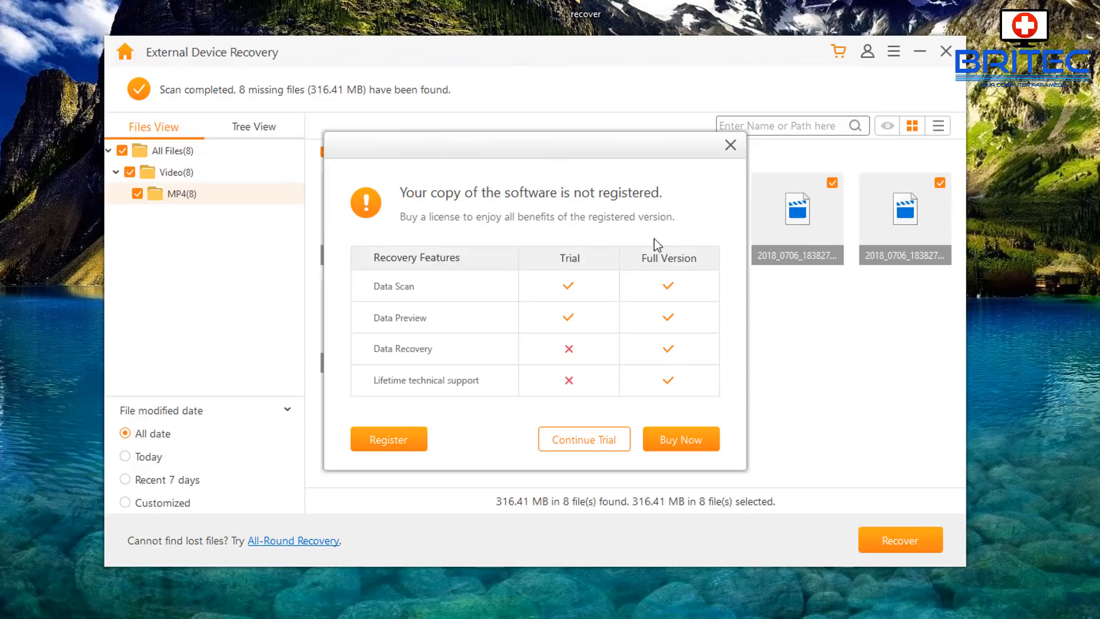
mouse_move(375, 294)
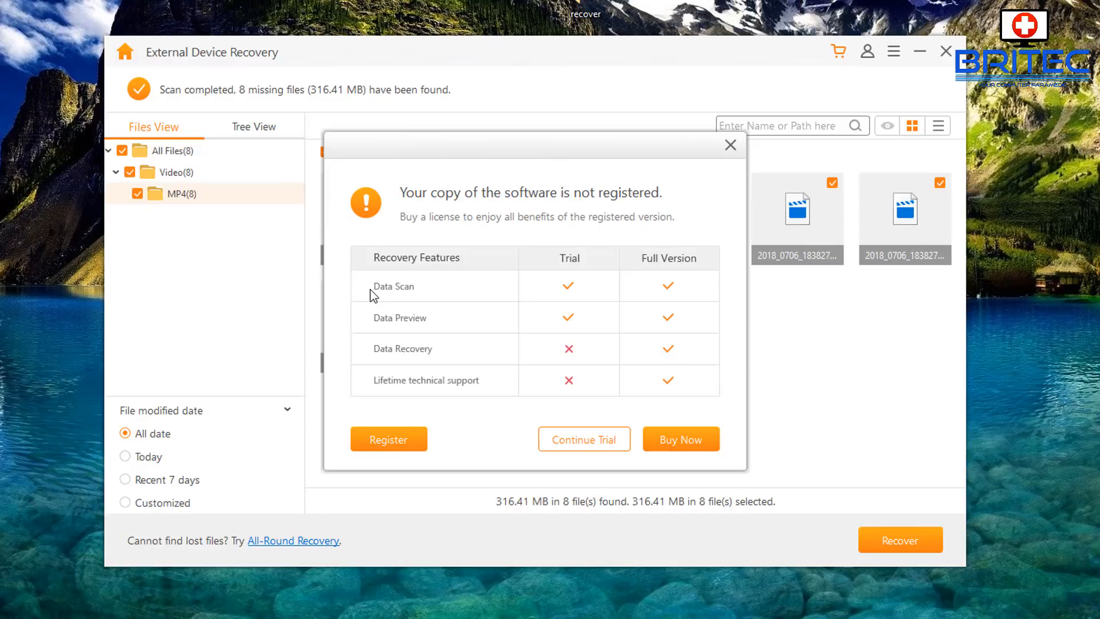
mouse_move(379, 319)
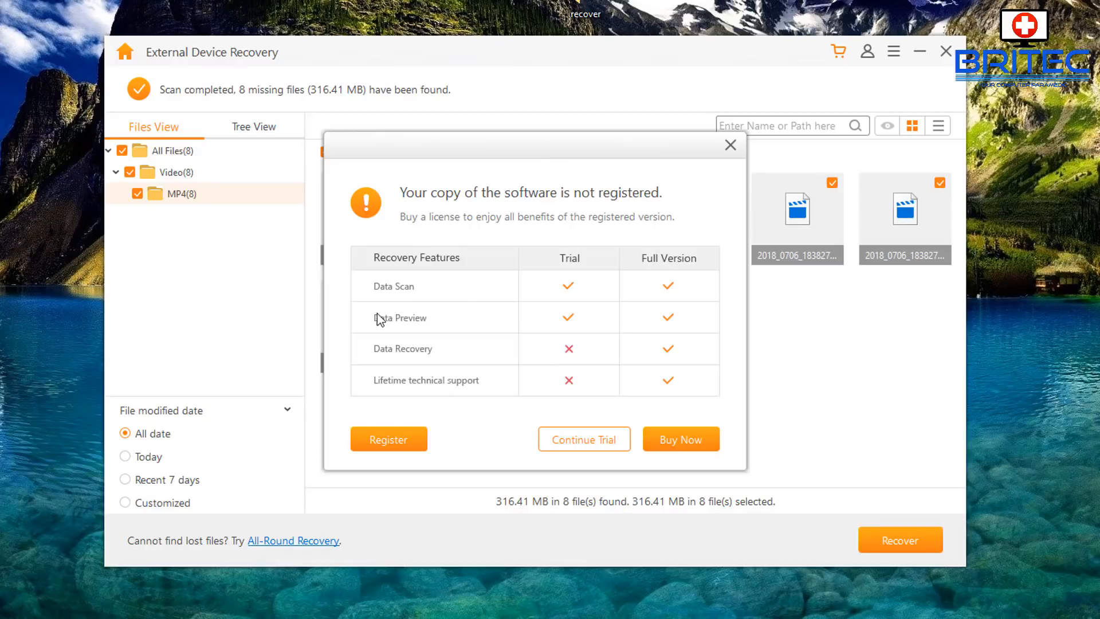
mouse_move(583, 323)
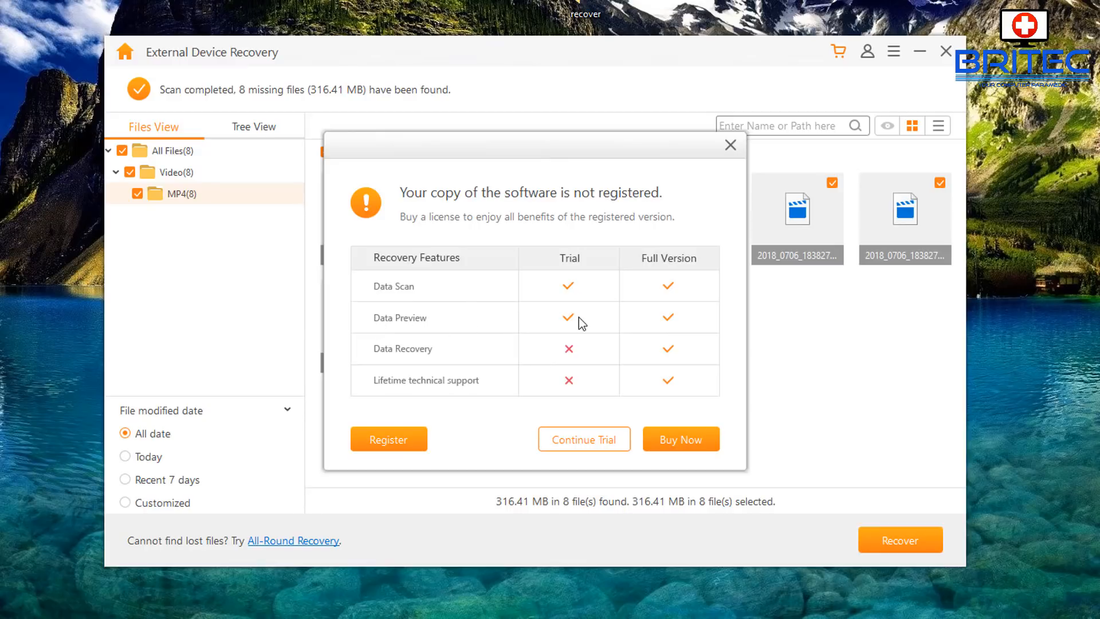
mouse_move(534, 326)
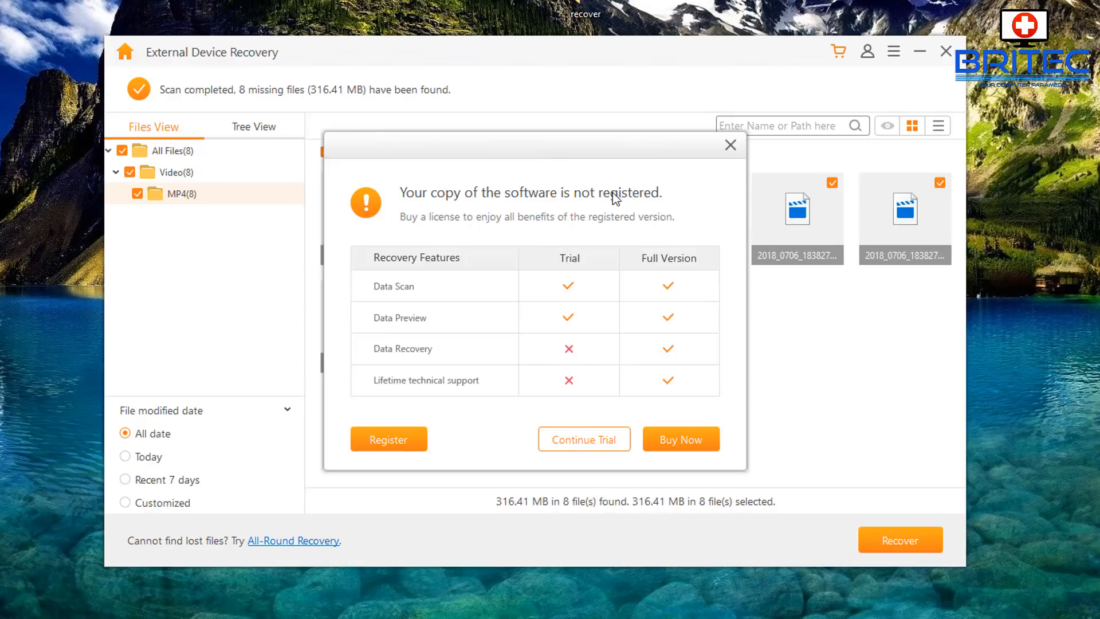
mouse_move(571, 381)
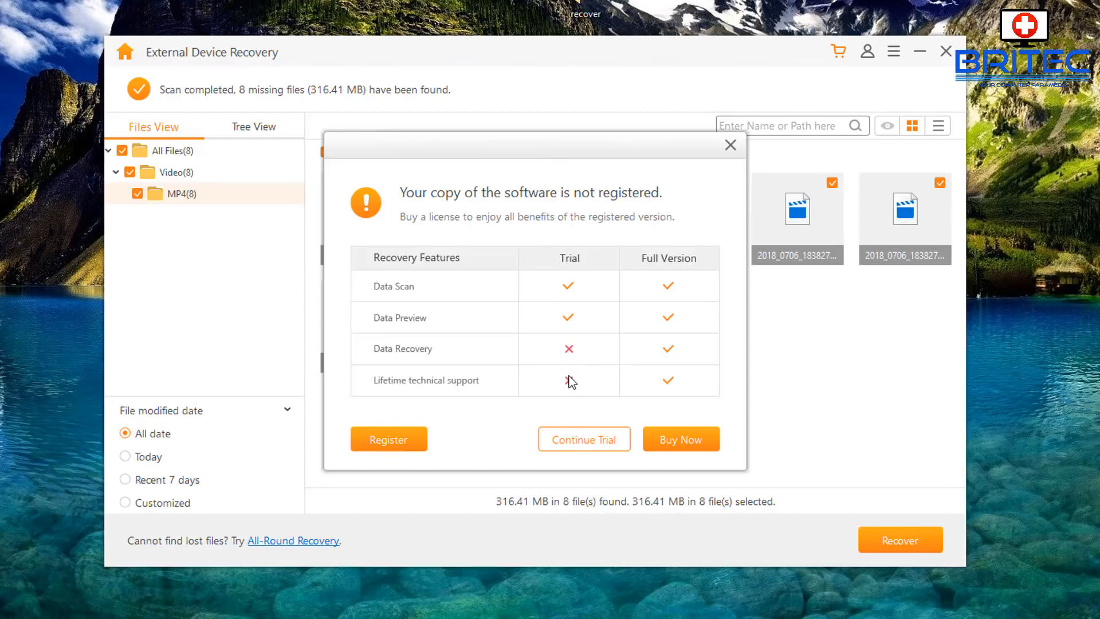
mouse_move(574, 274)
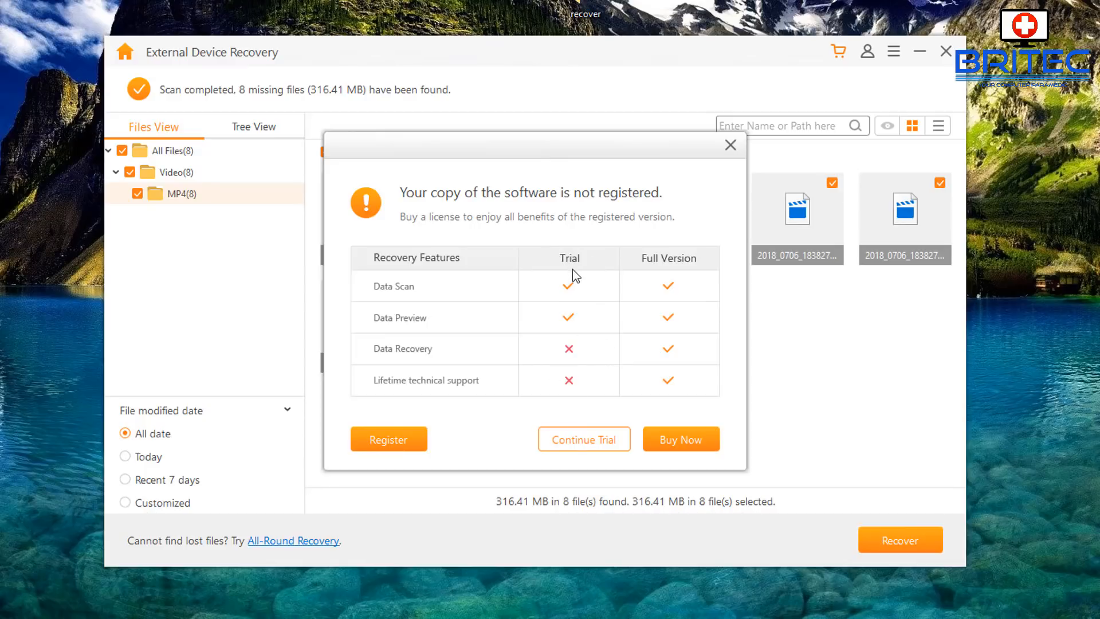
mouse_move(587, 409)
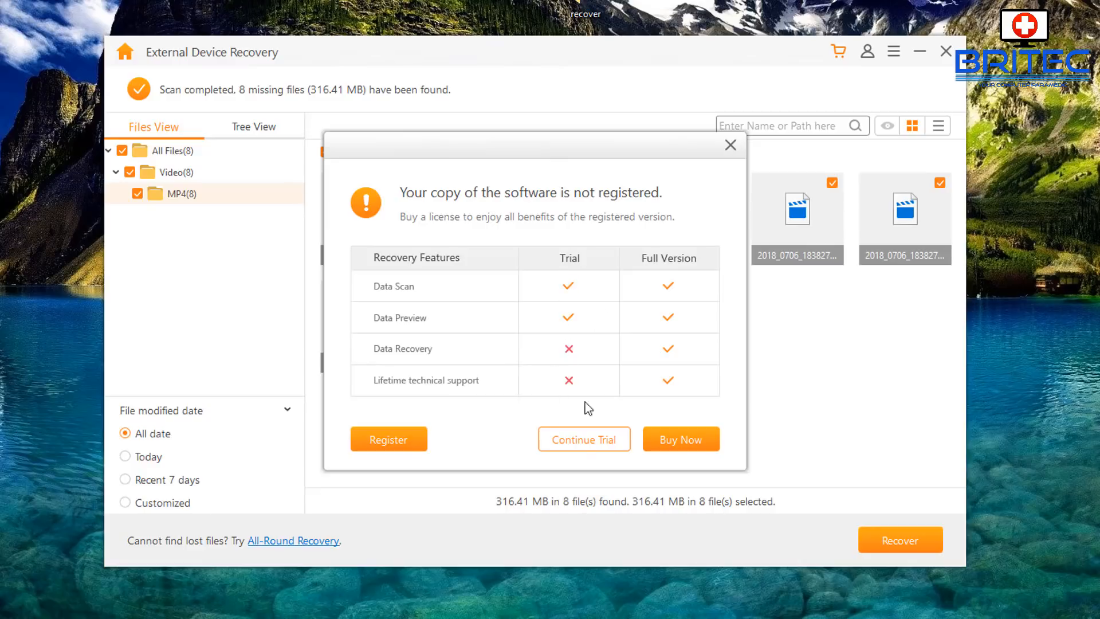
mouse_move(576, 360)
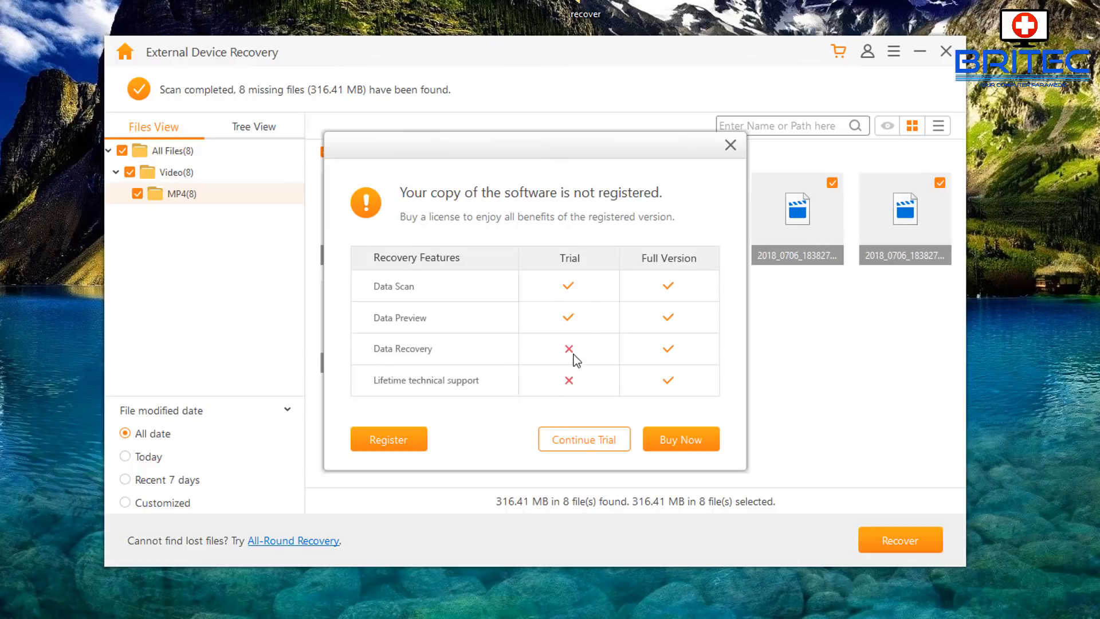
mouse_move(495, 322)
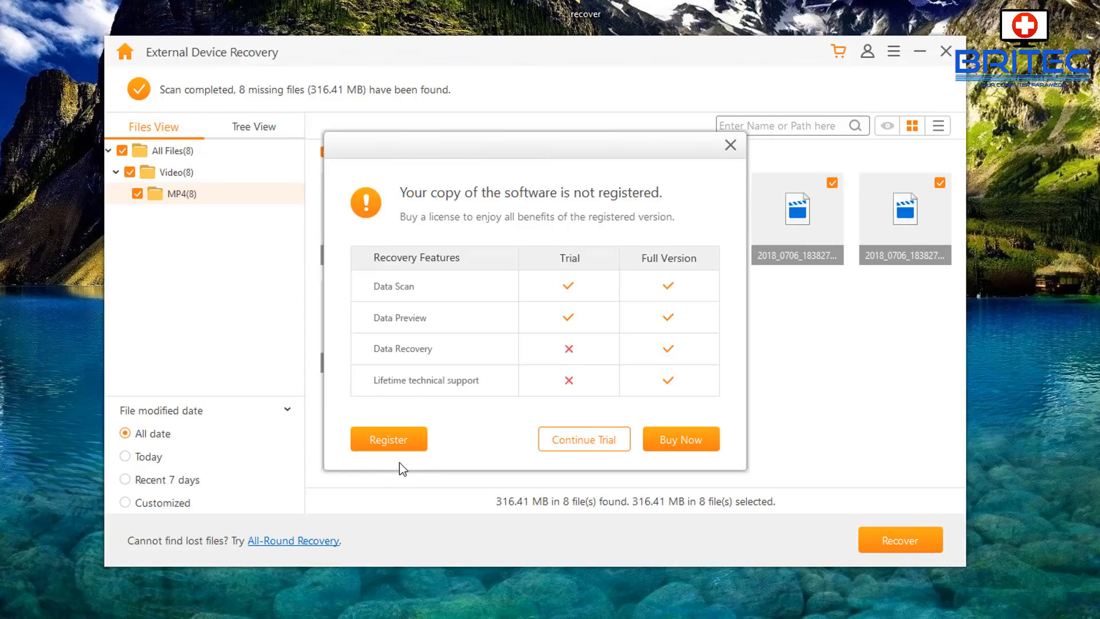
Step: Register AnyRecover and recover the eight checked videos into the desktop 'recover' folder
left_click(584, 438)
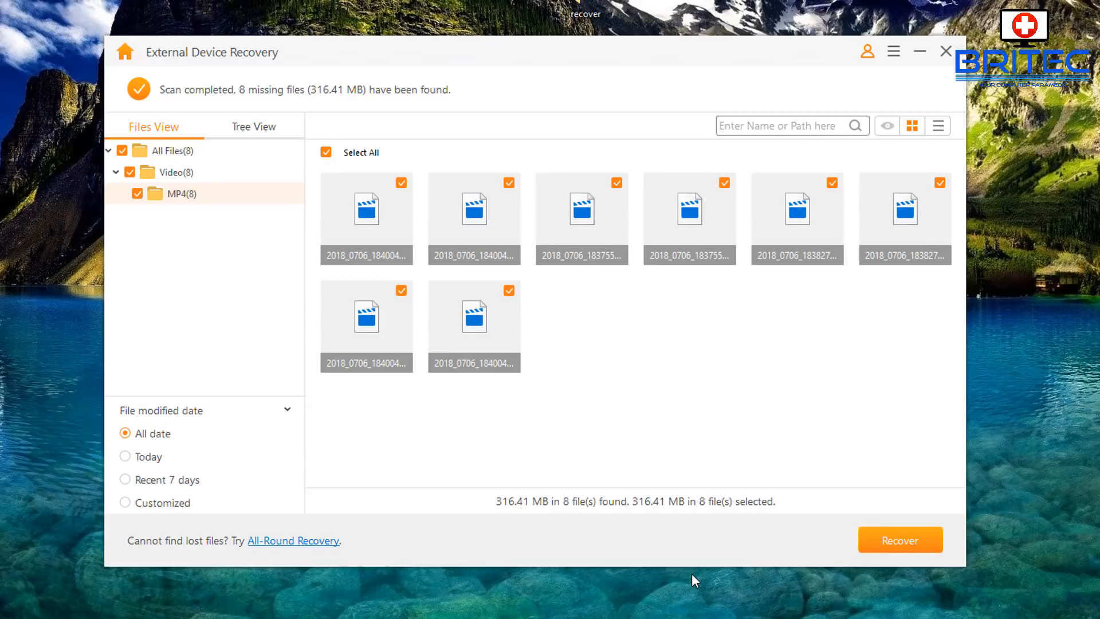
mouse_move(691, 571)
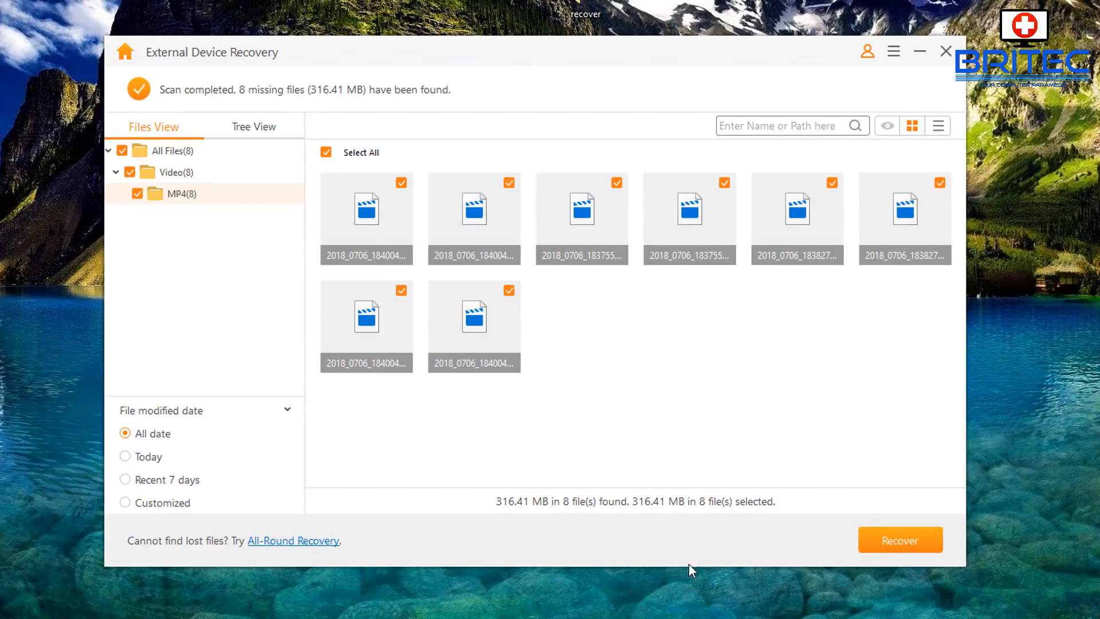
left_click(900, 540)
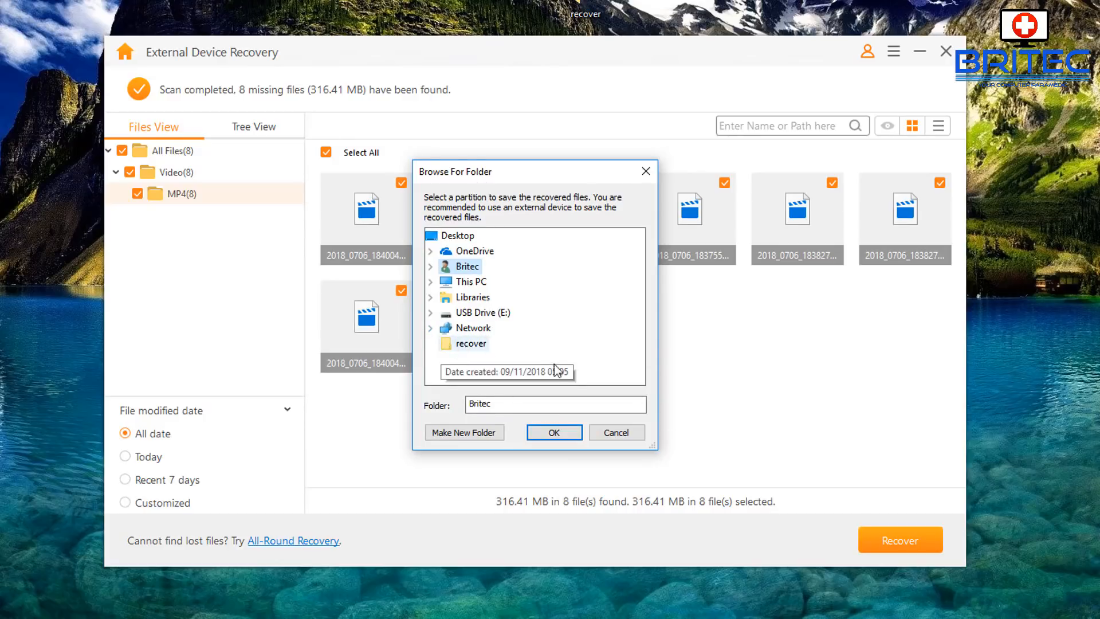
left_click(471, 343)
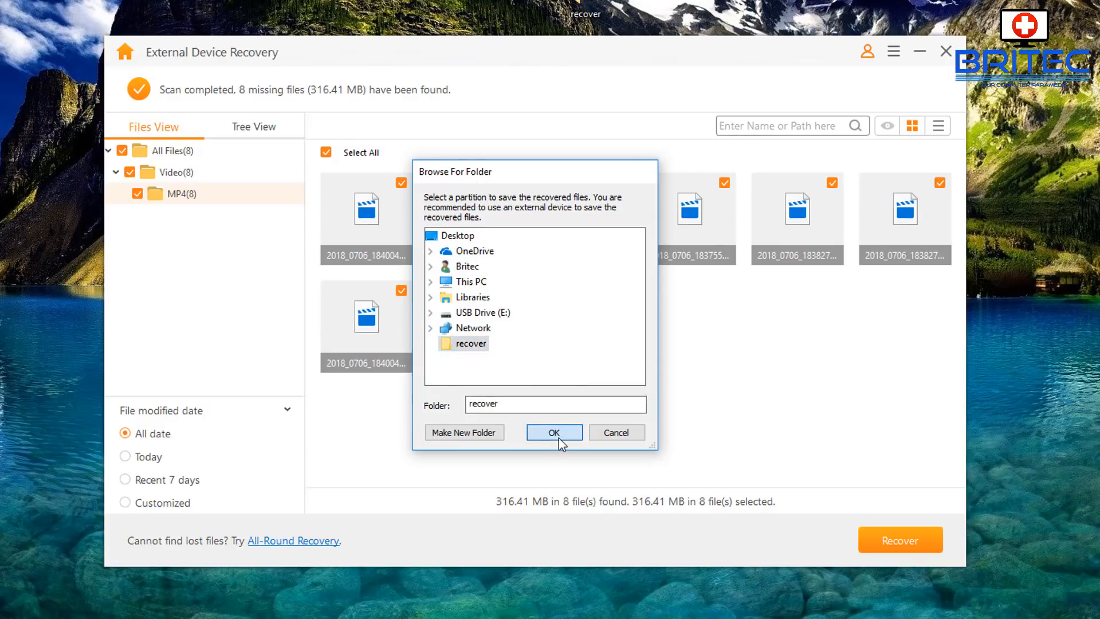
left_click(554, 431)
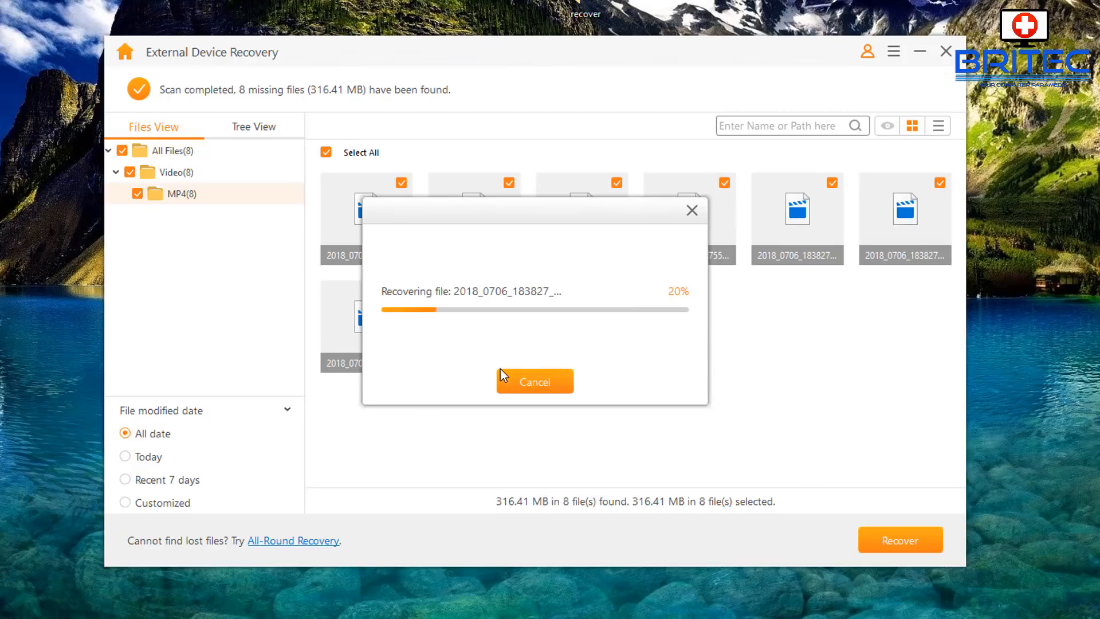
mouse_move(512, 330)
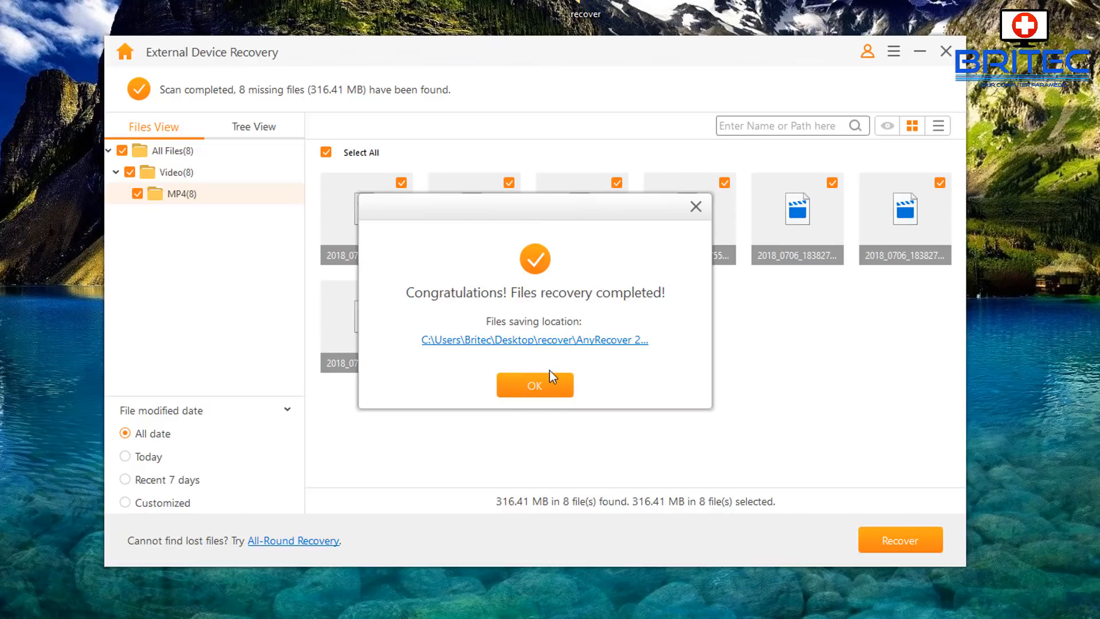
Step: Open the saving location, then the All Files and Video folders of the recovered results
left_click(534, 339)
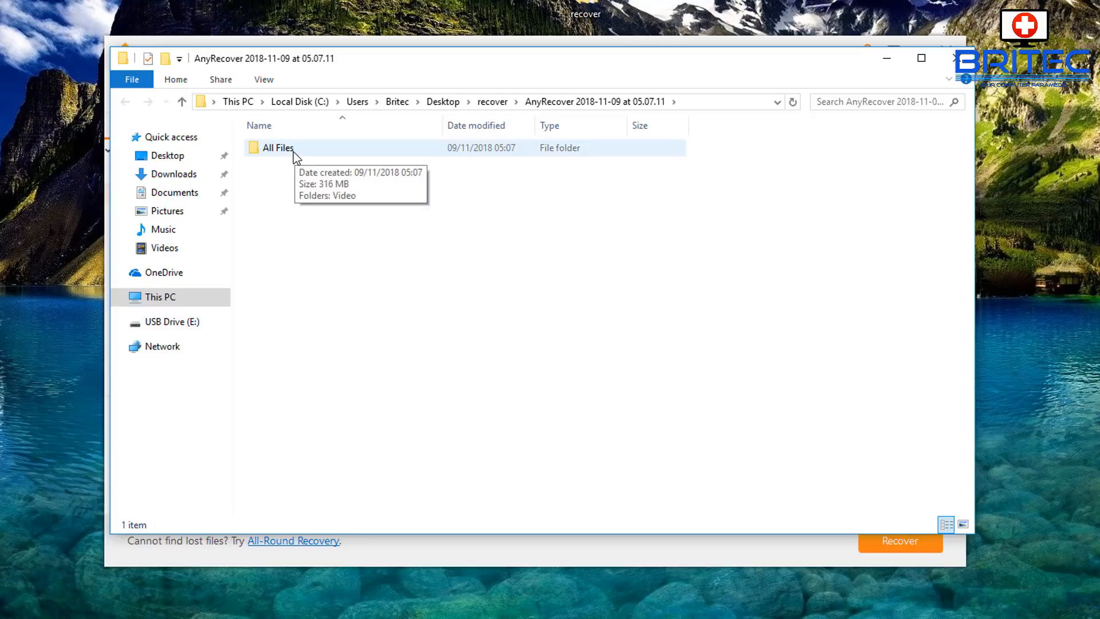
double_click(276, 147)
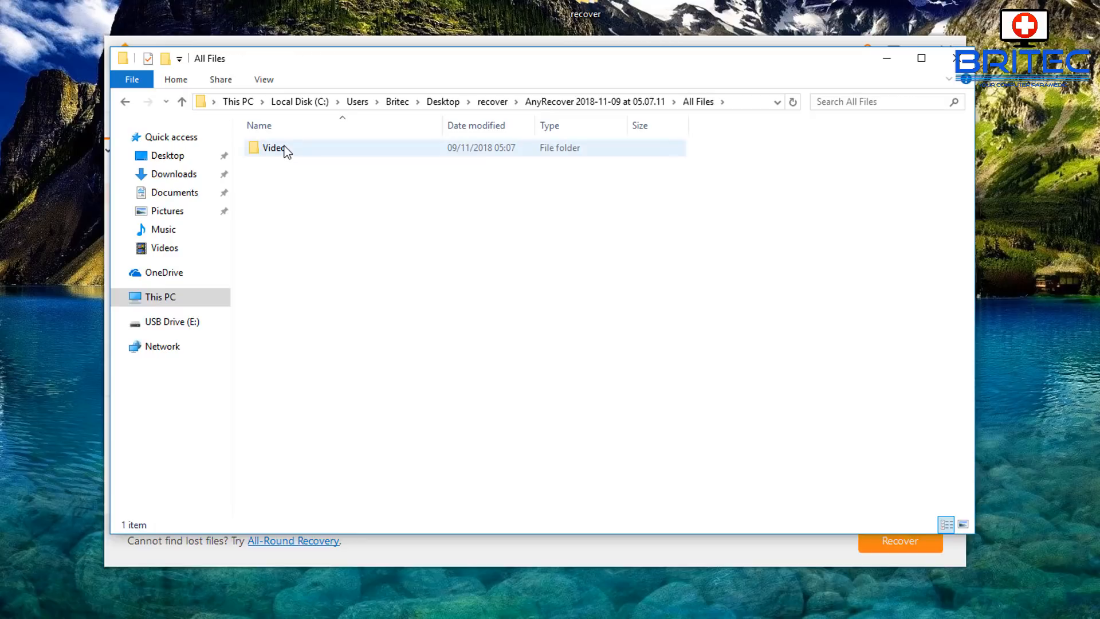
double_click(274, 147)
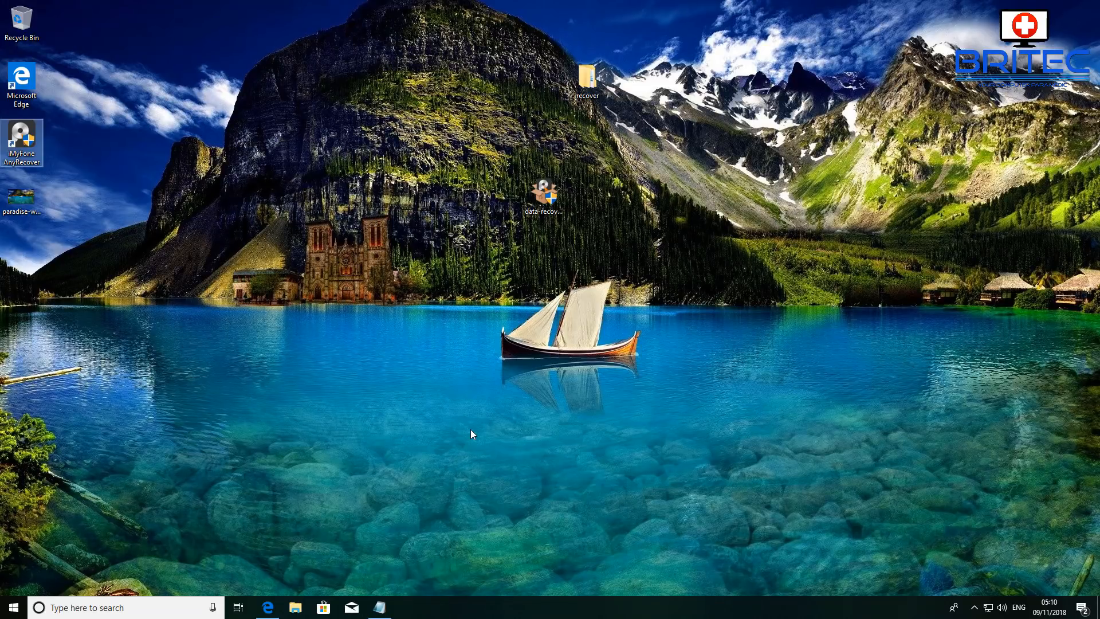
mouse_move(450, 425)
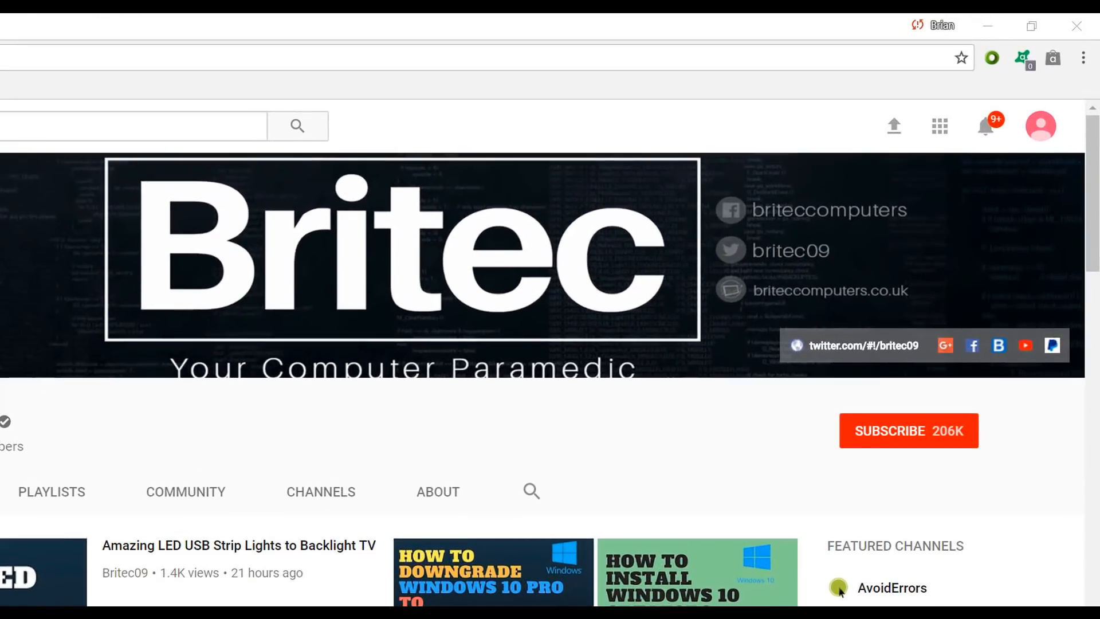
Step: Subscribe to the Britec YouTube channel (206K subscribers)
left_click(907, 431)
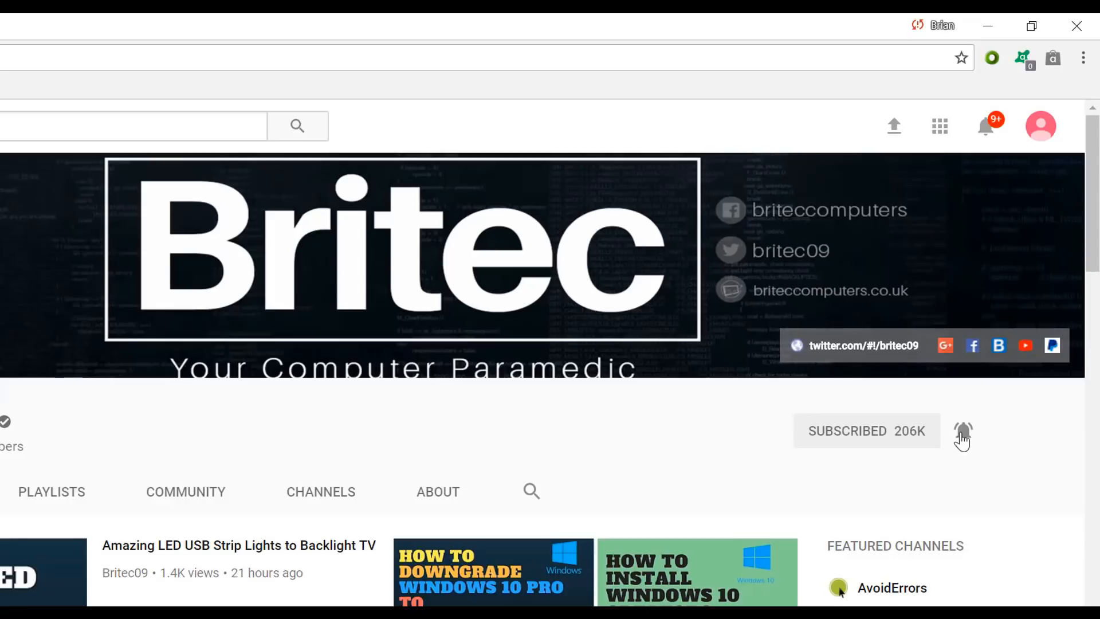